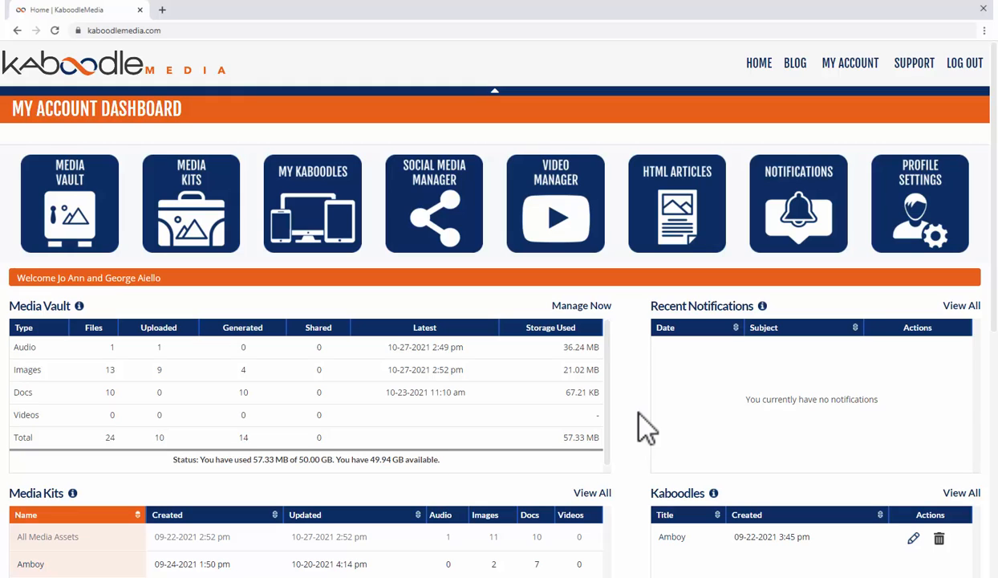
pyautogui.moveTo(122, 339)
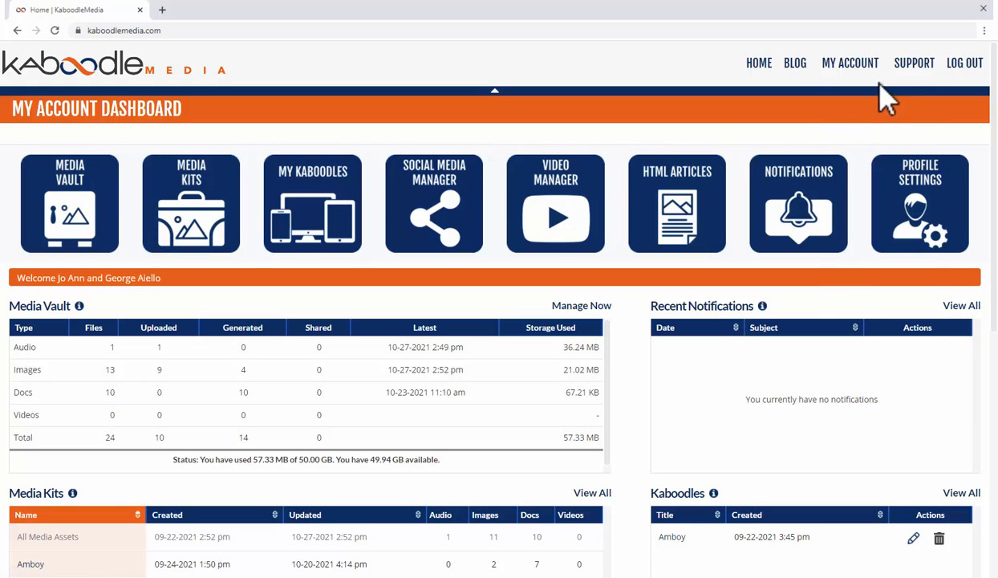
# Open the Media Vault tile from the My Account dashboard to see the Dancing On A Cloud audio
pyautogui.click(850, 63)
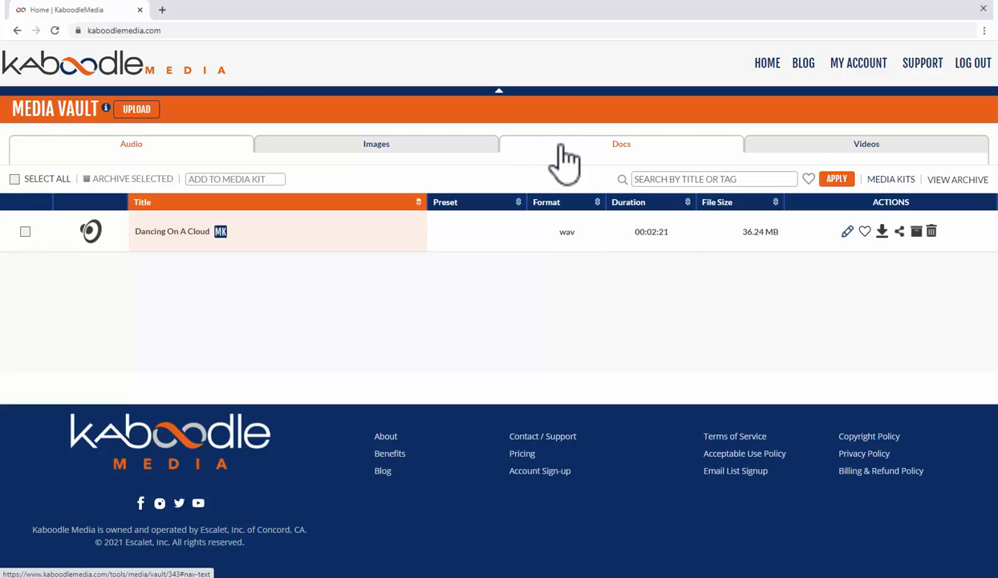
pyautogui.moveTo(820, 160)
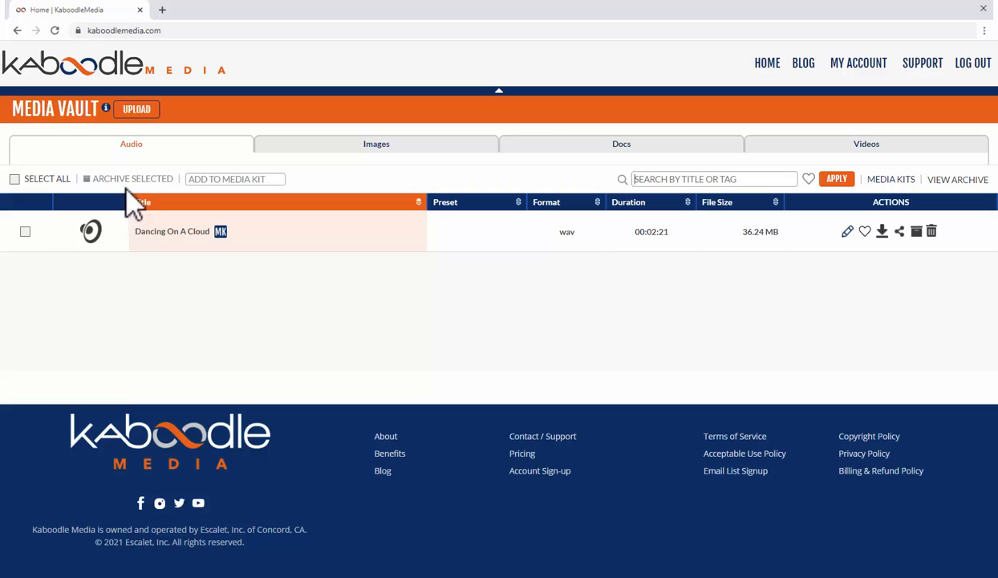
pyautogui.moveTo(41, 223)
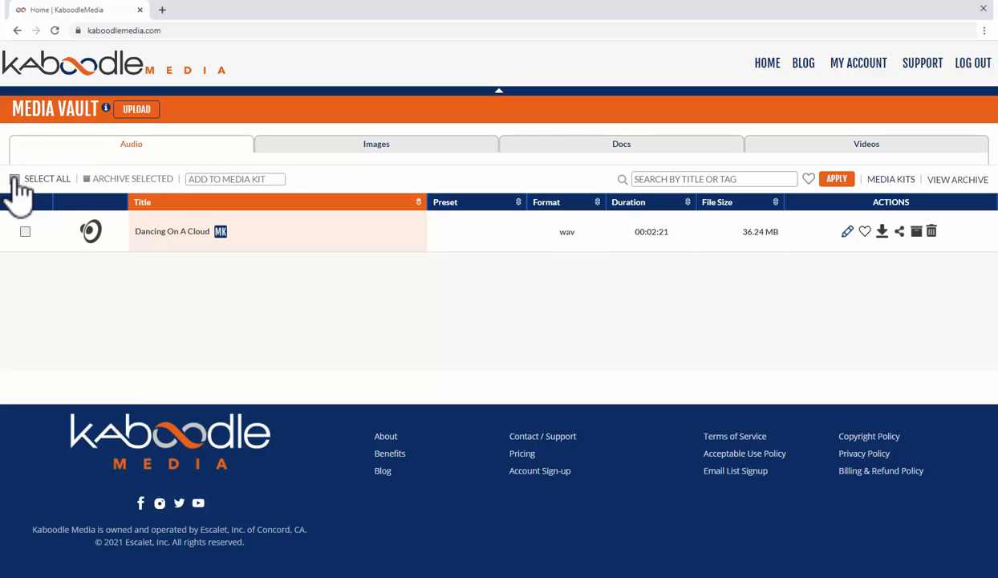
# Show the vault's Images list and try Select All, row checkboxes and Archive Selected
pyautogui.click(373, 143)
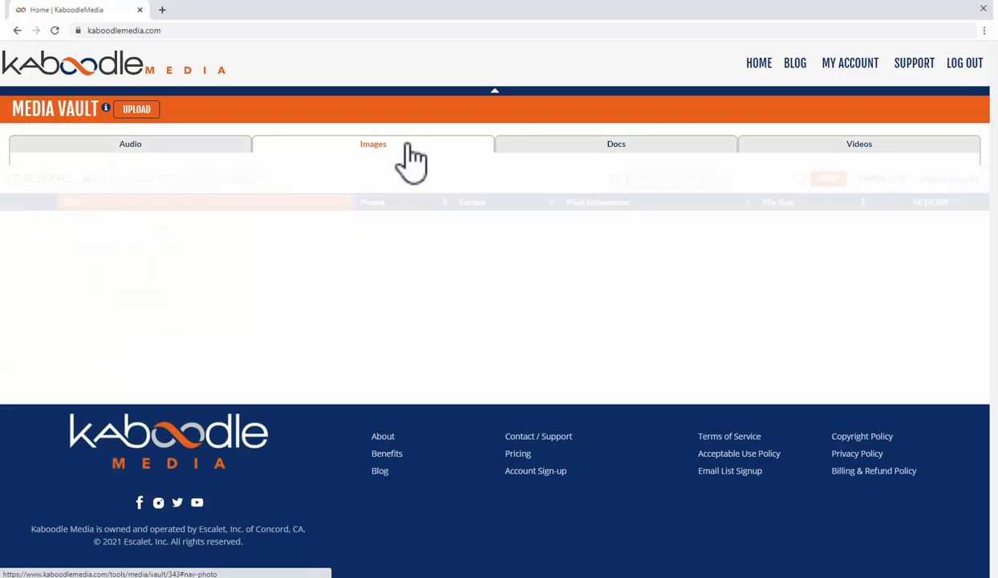
pyautogui.click(373, 143)
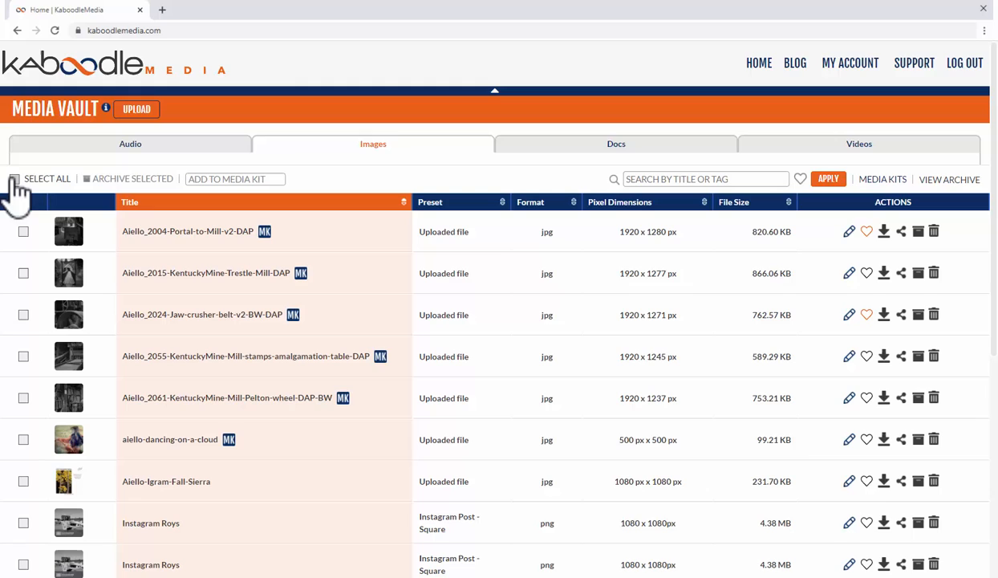
pyautogui.click(13, 178)
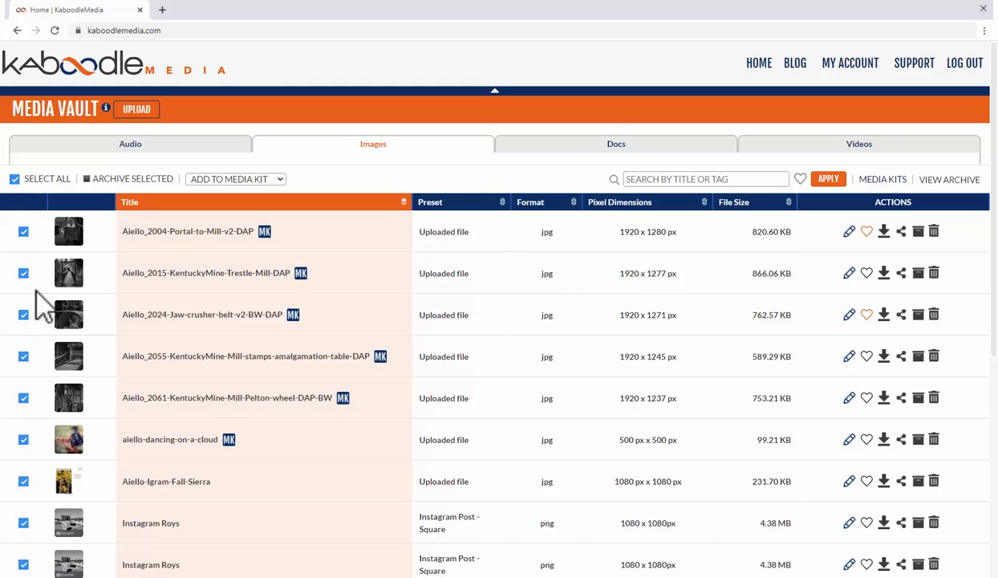
pyautogui.moveTo(87, 196)
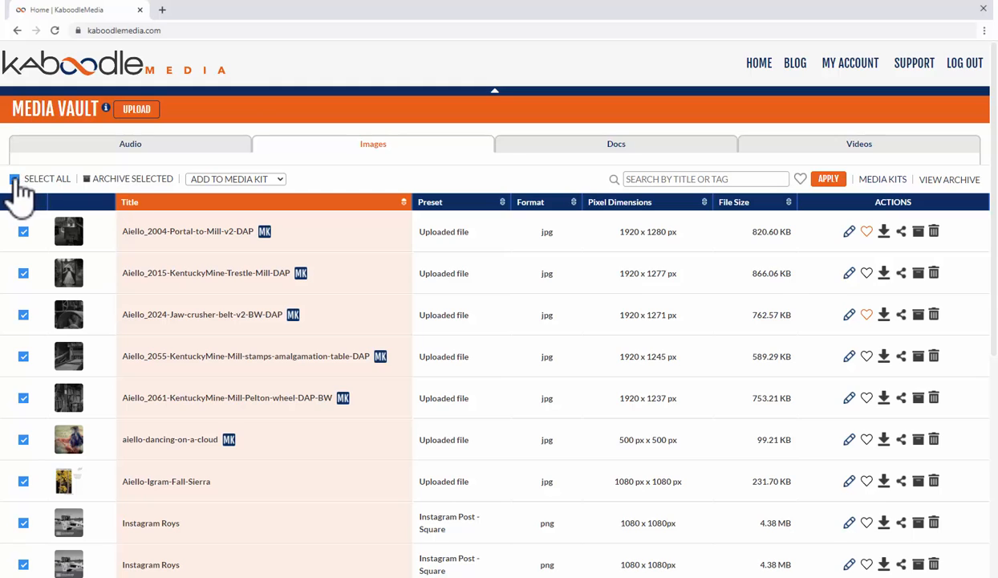
pyautogui.click(13, 179)
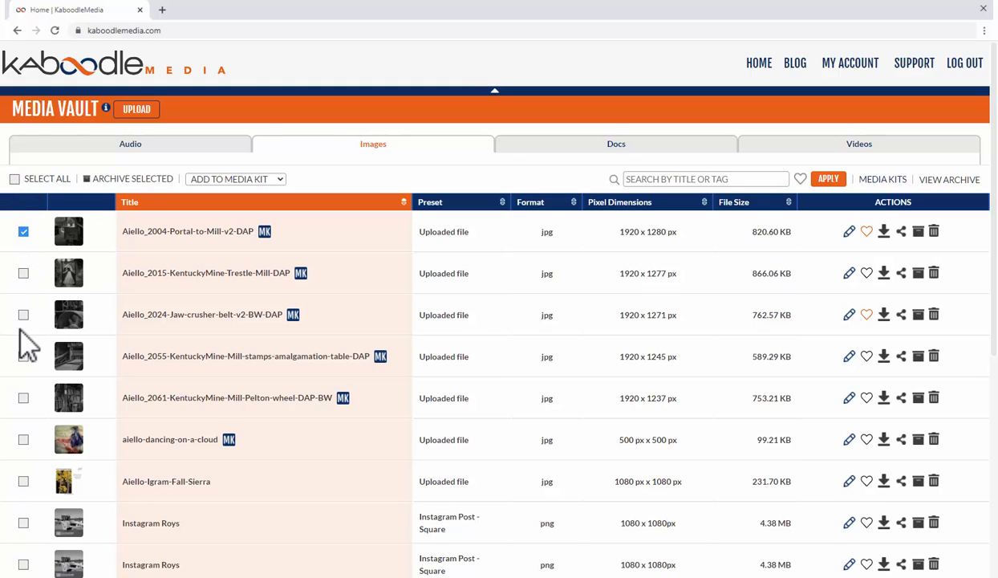
pyautogui.click(24, 314)
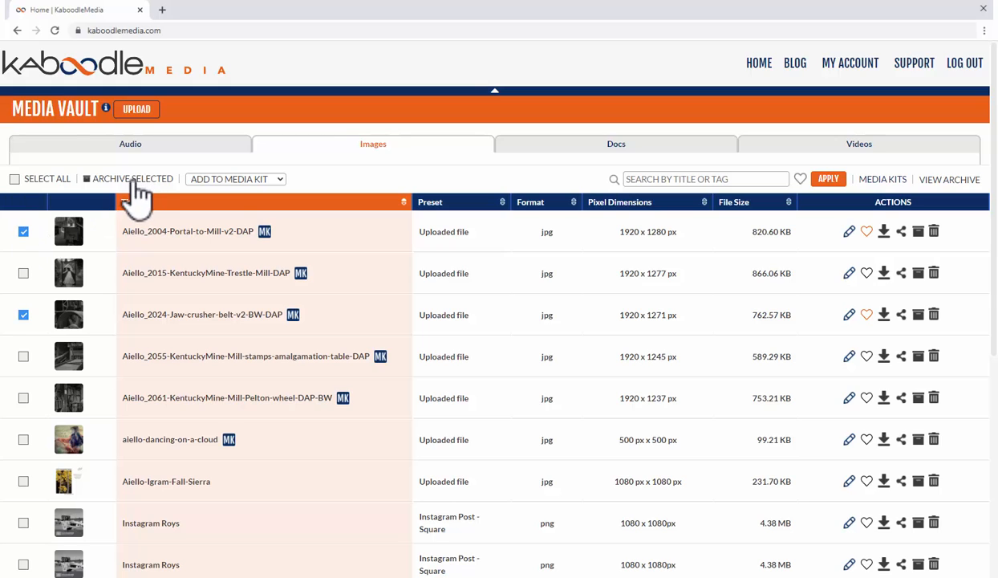
pyautogui.click(235, 179)
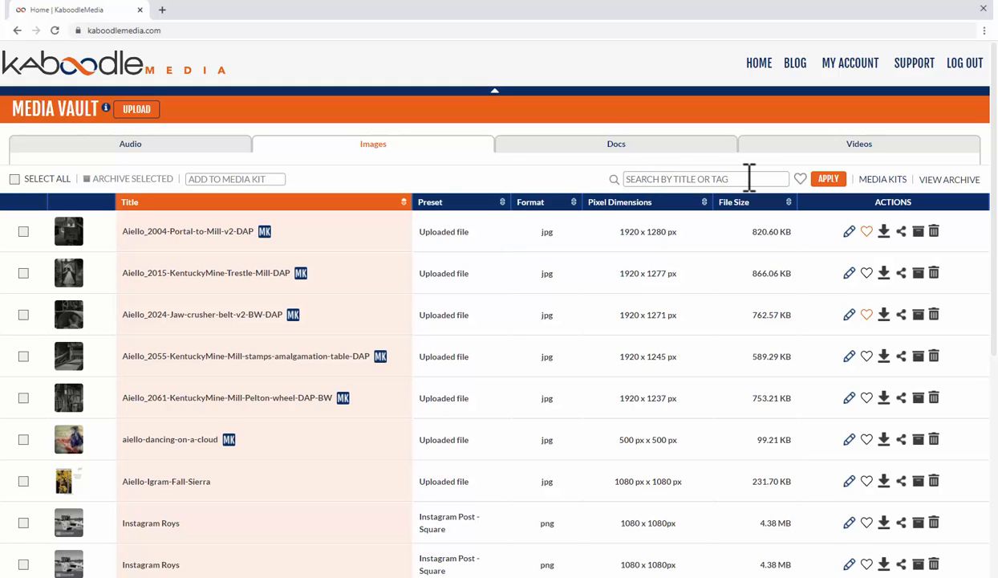
pyautogui.moveTo(866, 272)
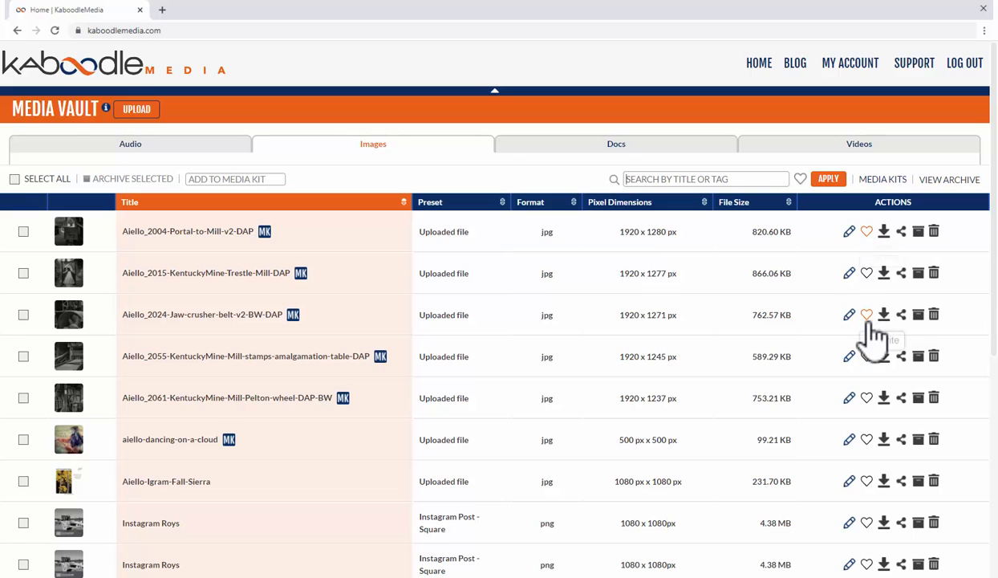
pyautogui.moveTo(867, 272)
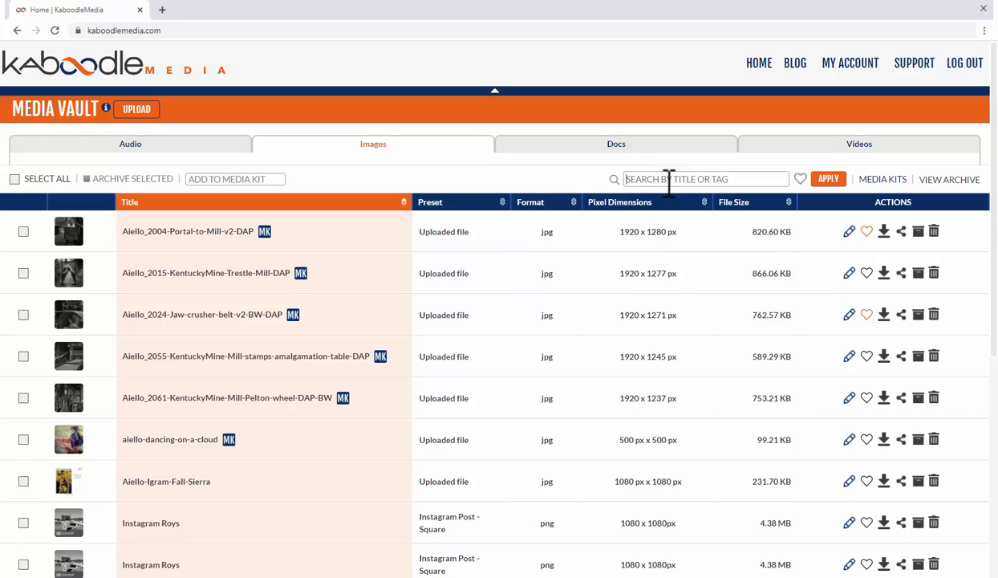
pyautogui.write('Insta')
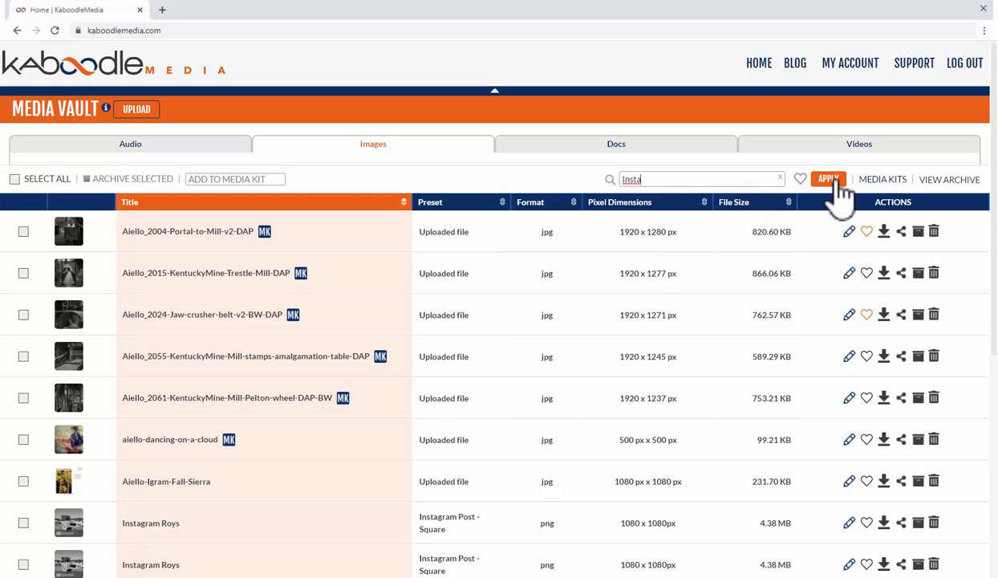
pyautogui.click(828, 179)
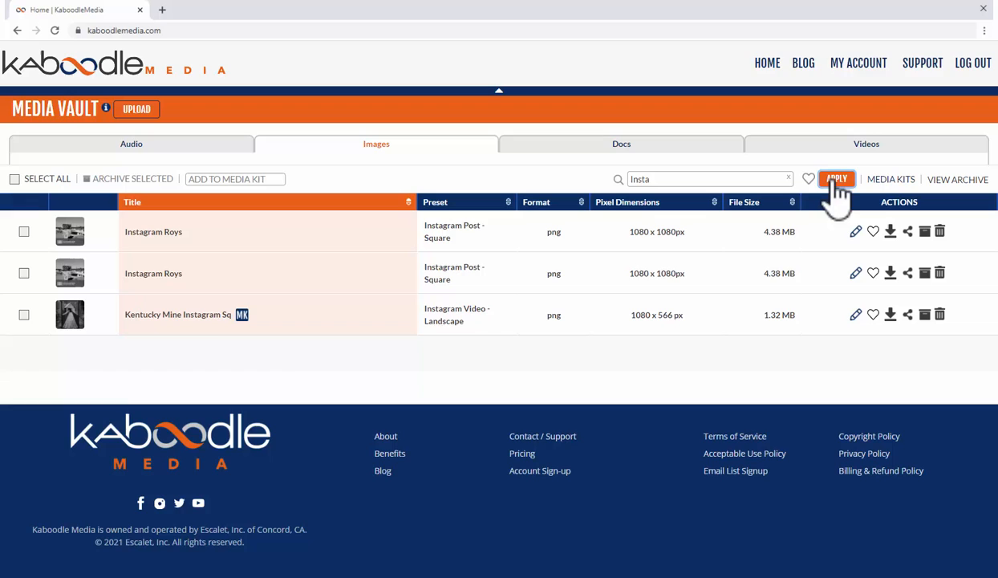
pyautogui.moveTo(157, 253)
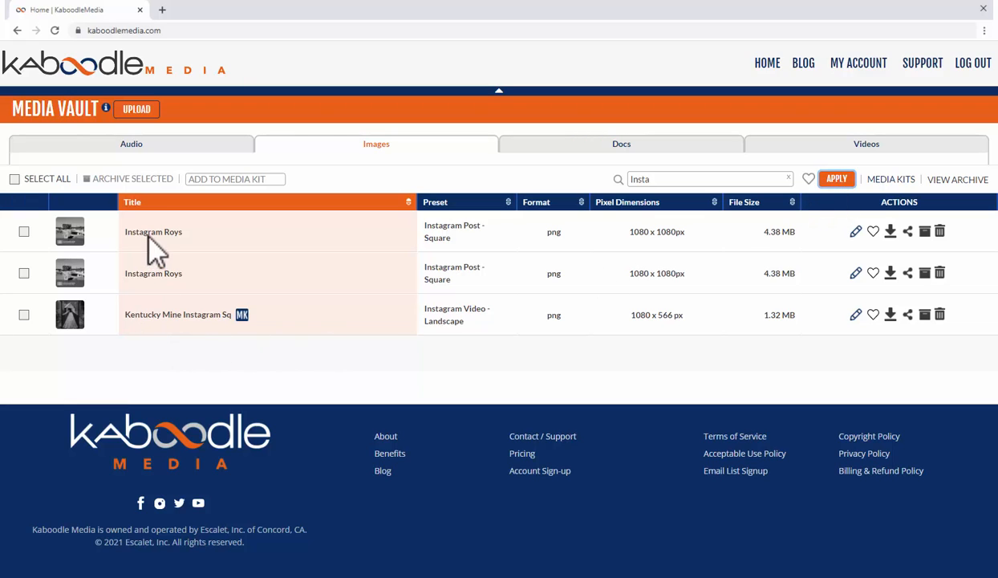
pyautogui.moveTo(114, 291)
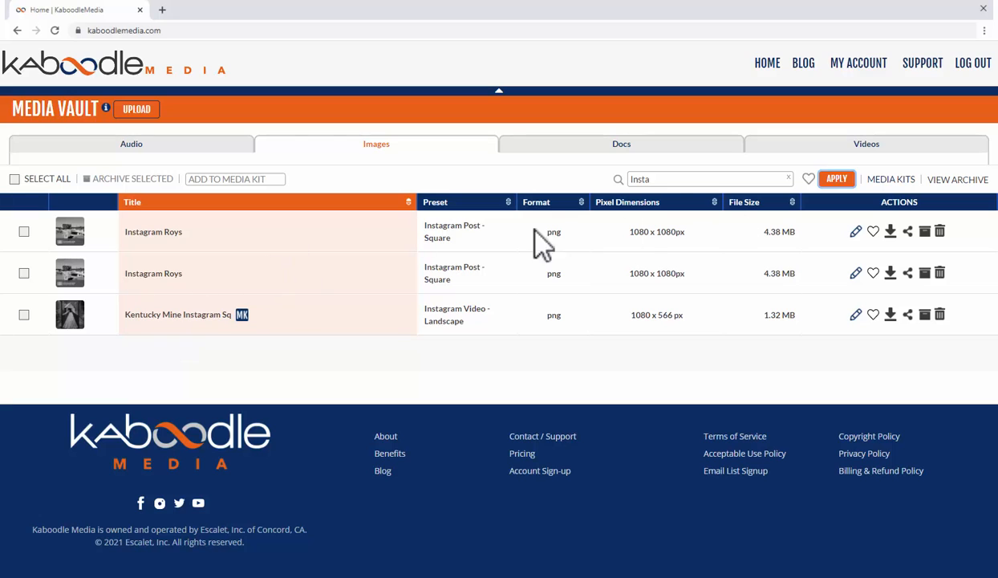
pyautogui.click(706, 178)
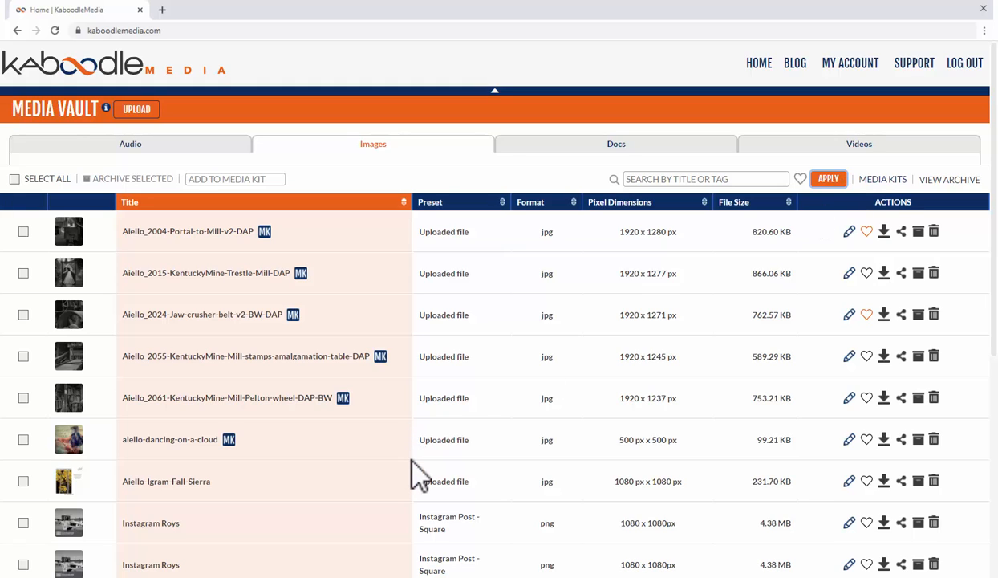
pyautogui.moveTo(882, 185)
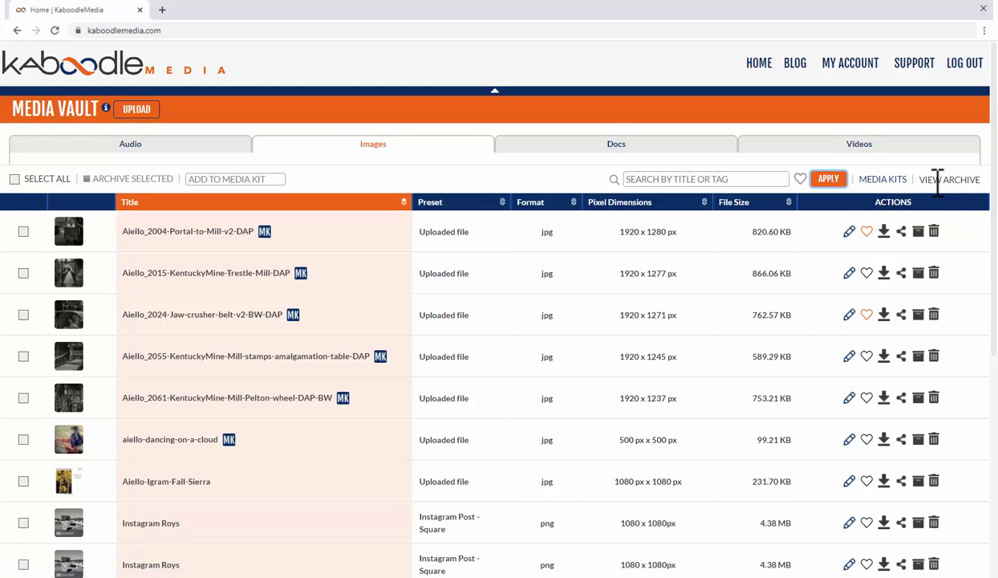
pyautogui.moveTo(823, 208)
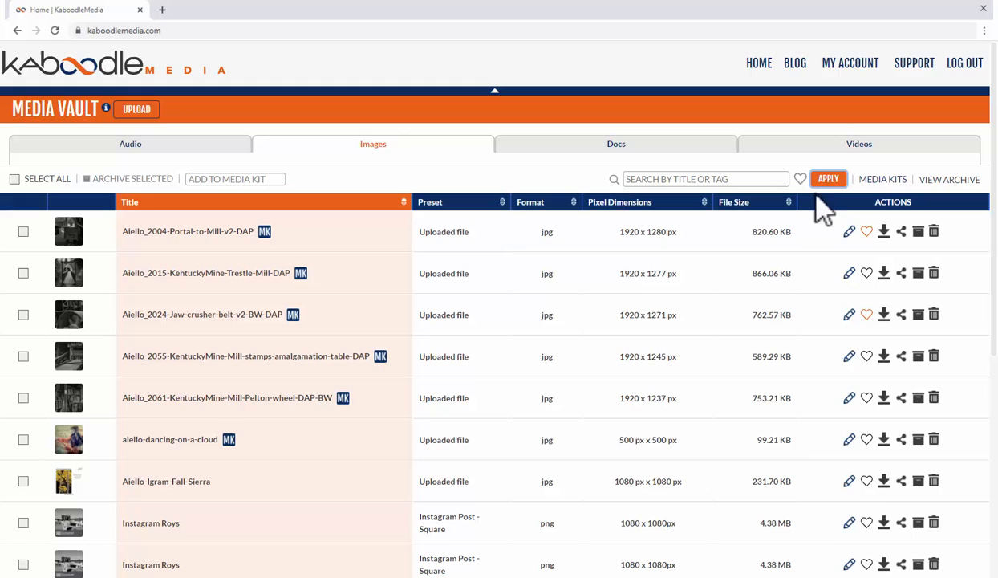
pyautogui.moveTo(897, 255)
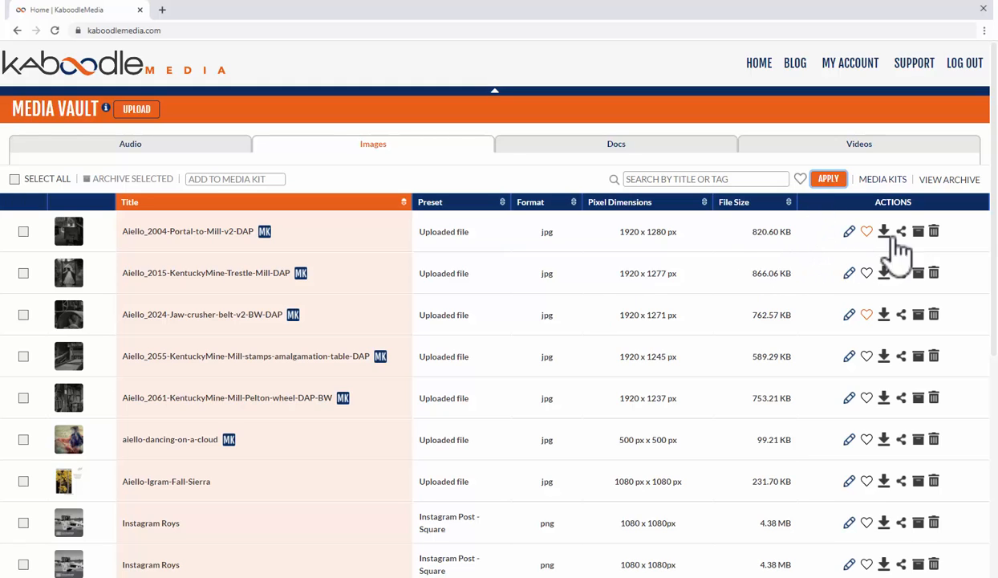
pyautogui.moveTo(662, 271)
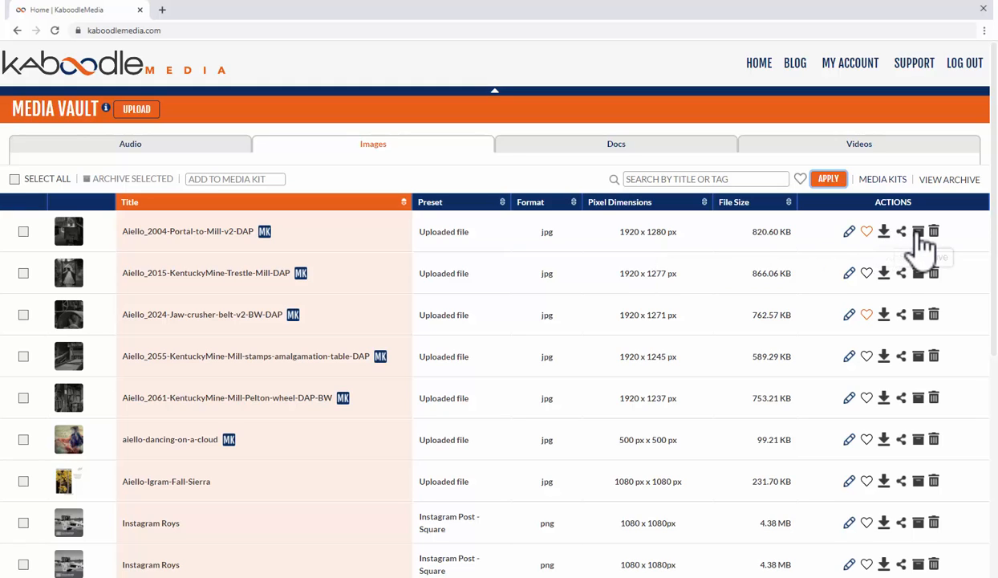
pyautogui.moveTo(918, 273)
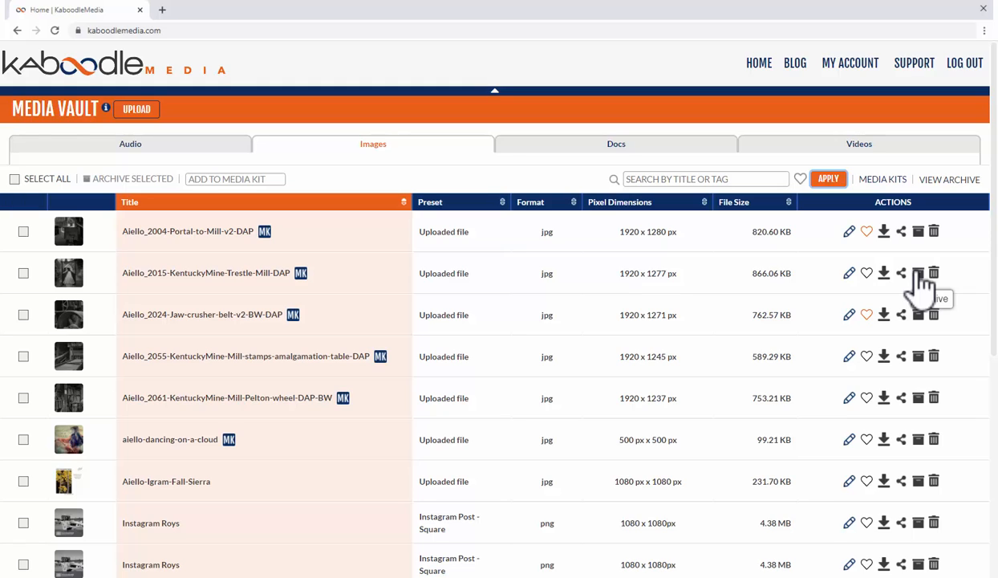
pyautogui.moveTo(526, 265)
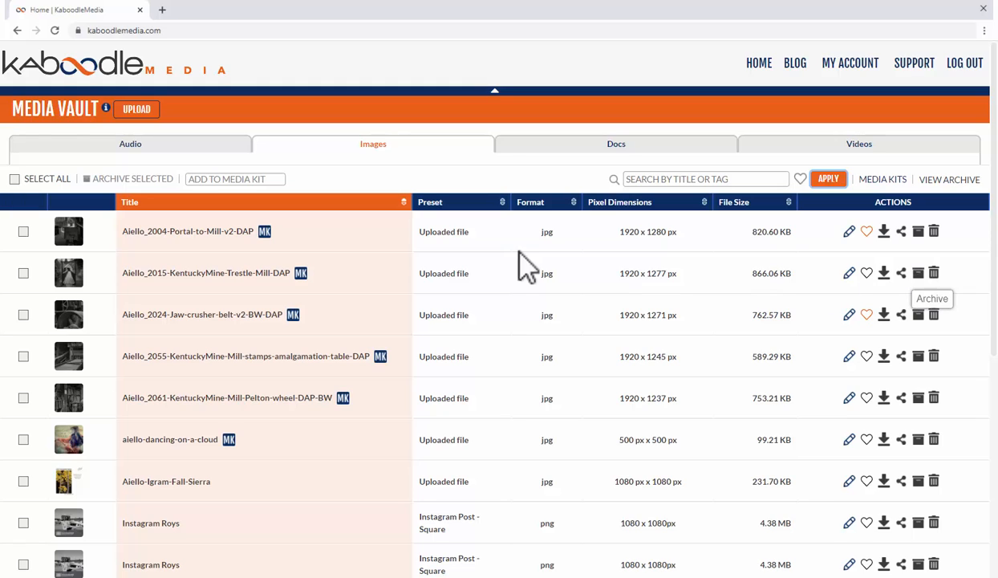
pyautogui.moveTo(28, 289)
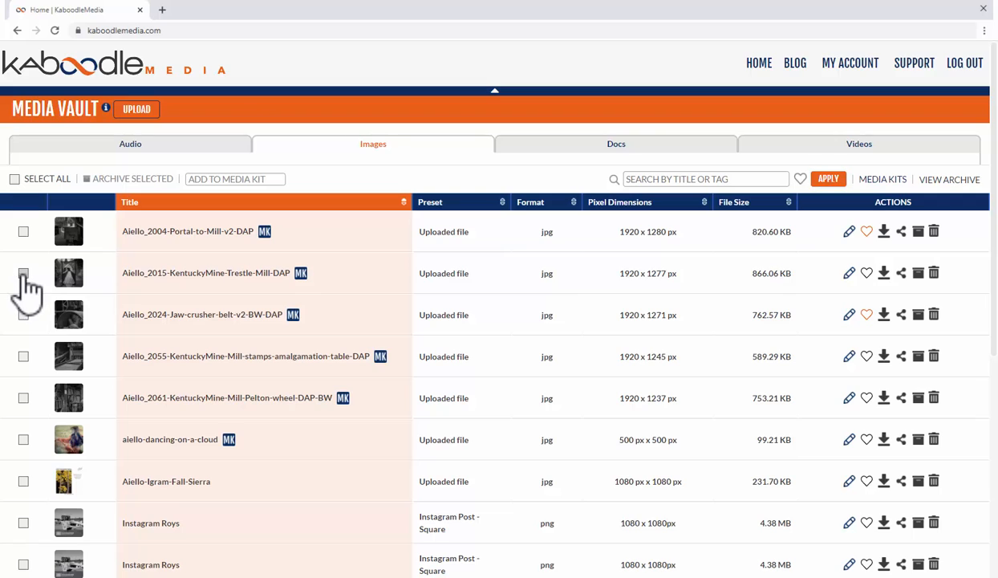
# Tick the Portal-to-Mill and KentuckyMine-Trestle-Mill images, archive them, and confirm
pyautogui.click(24, 231)
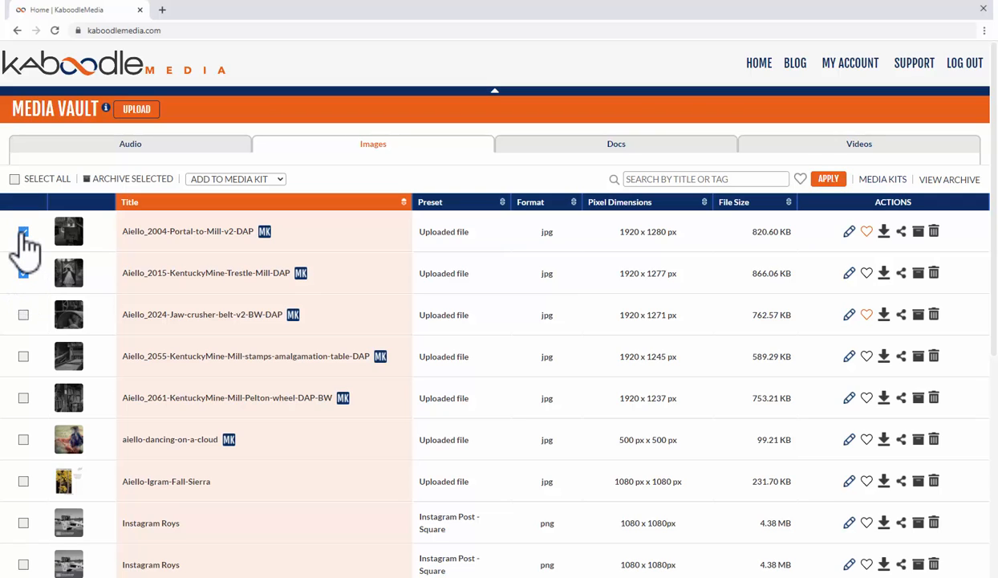
pyautogui.click(23, 231)
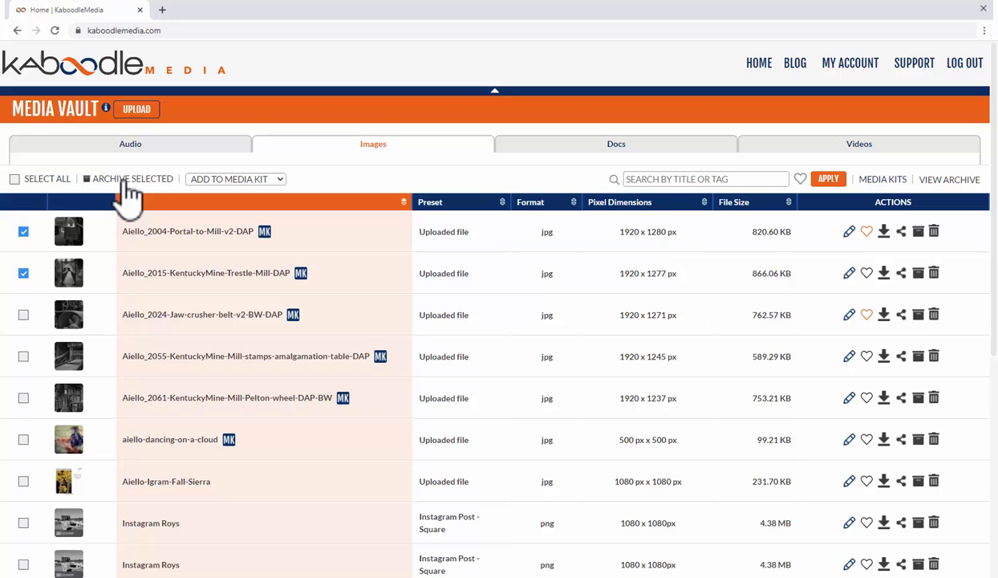
pyautogui.moveTo(125, 192)
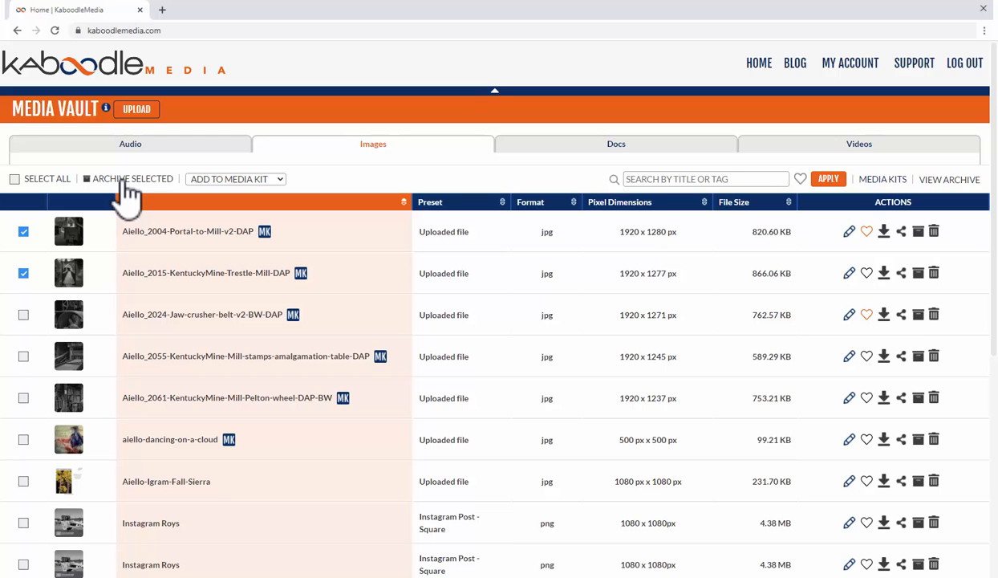
pyautogui.click(132, 178)
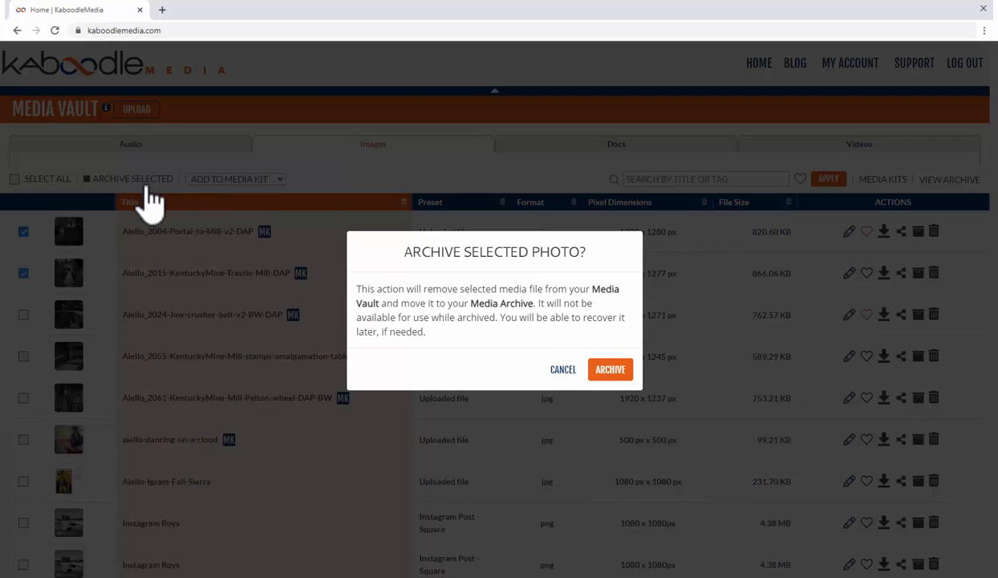
pyautogui.moveTo(481, 272)
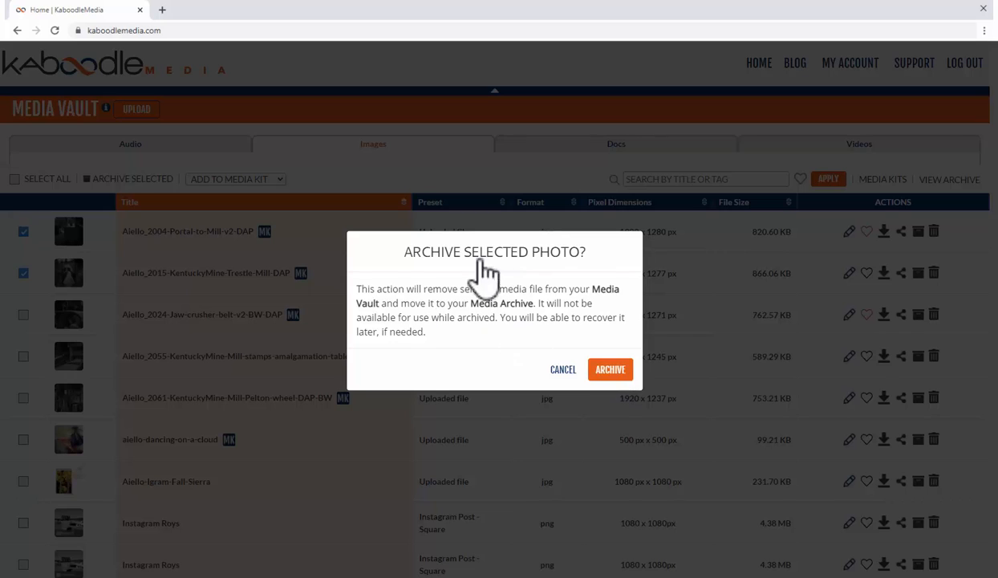
pyautogui.moveTo(610, 369)
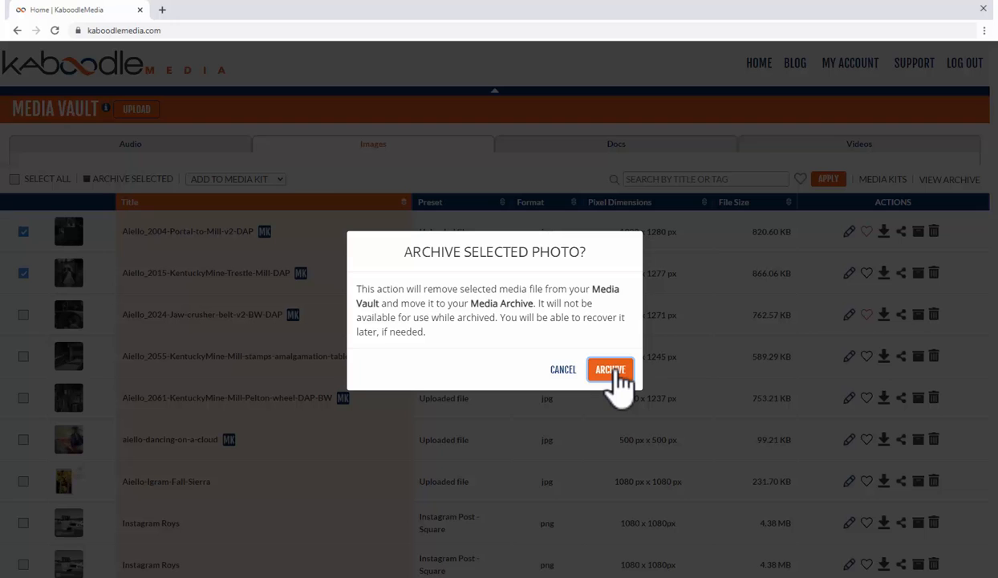
pyautogui.click(610, 369)
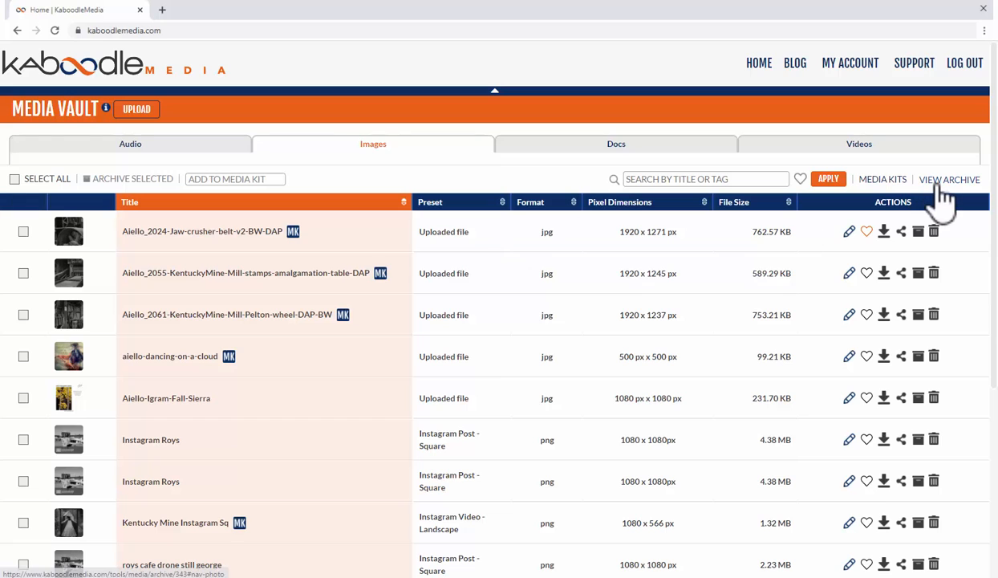
pyautogui.moveTo(949, 201)
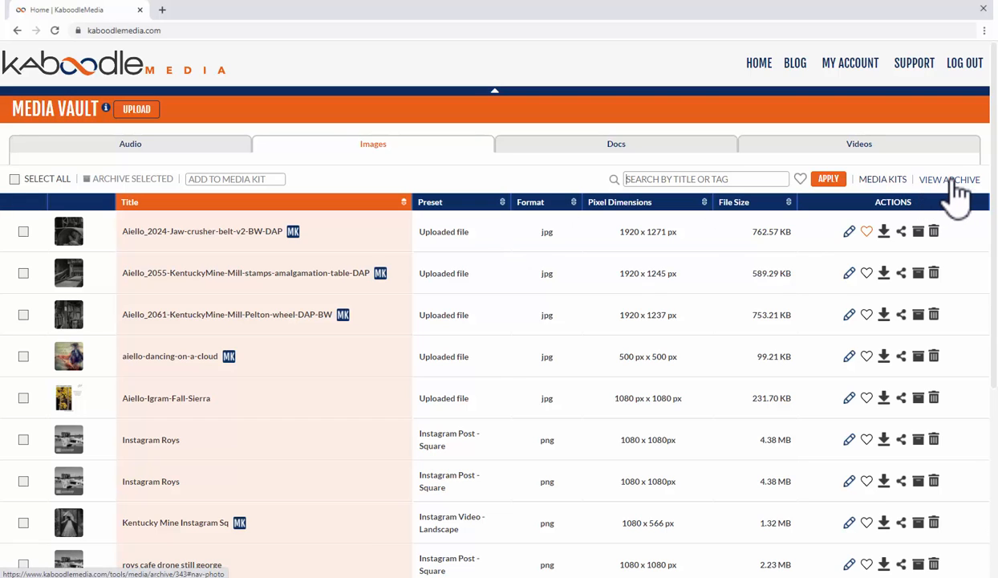
# Open the Media Archive and toggle the archived images' checkboxes
pyautogui.click(949, 179)
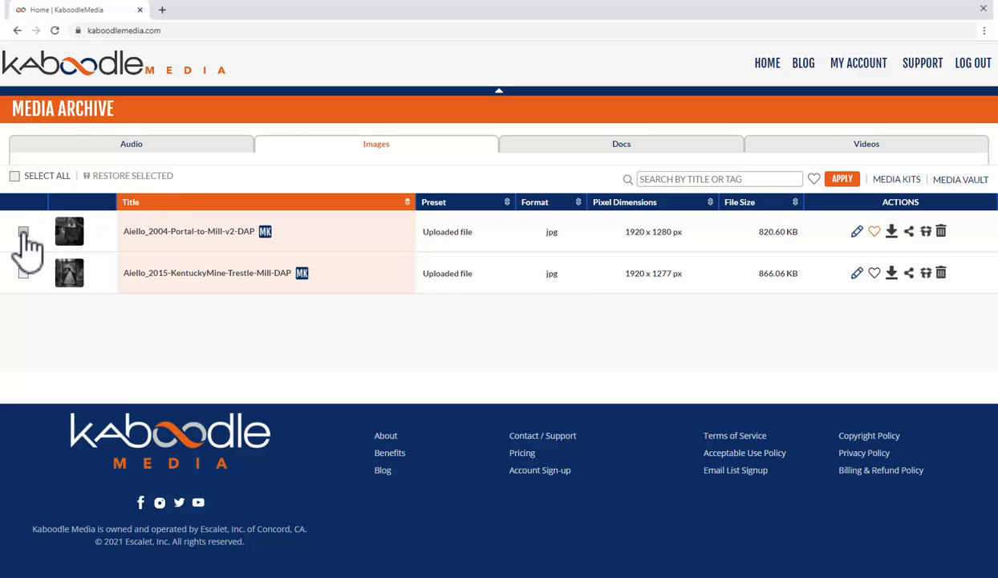
pyautogui.click(23, 231)
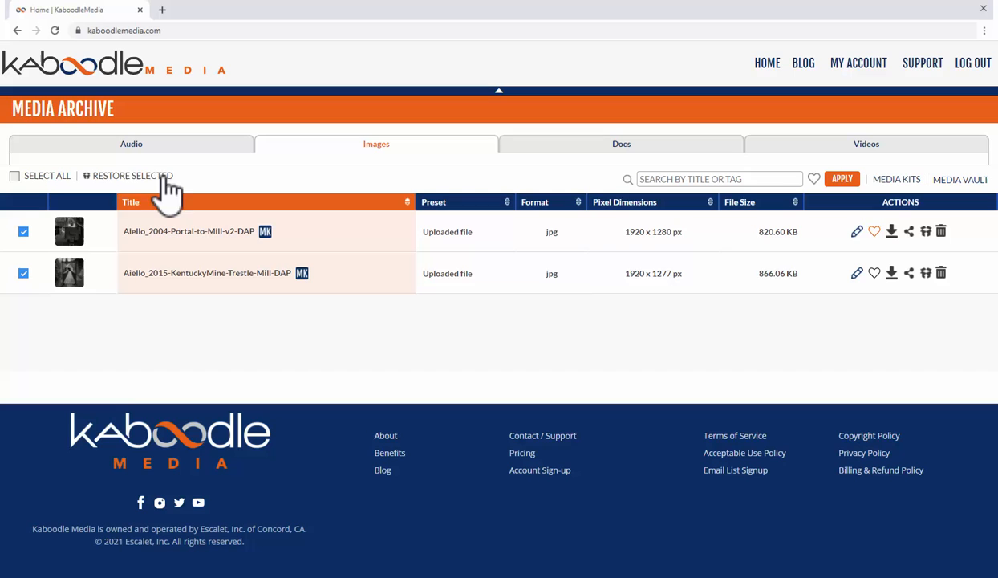
pyautogui.click(23, 272)
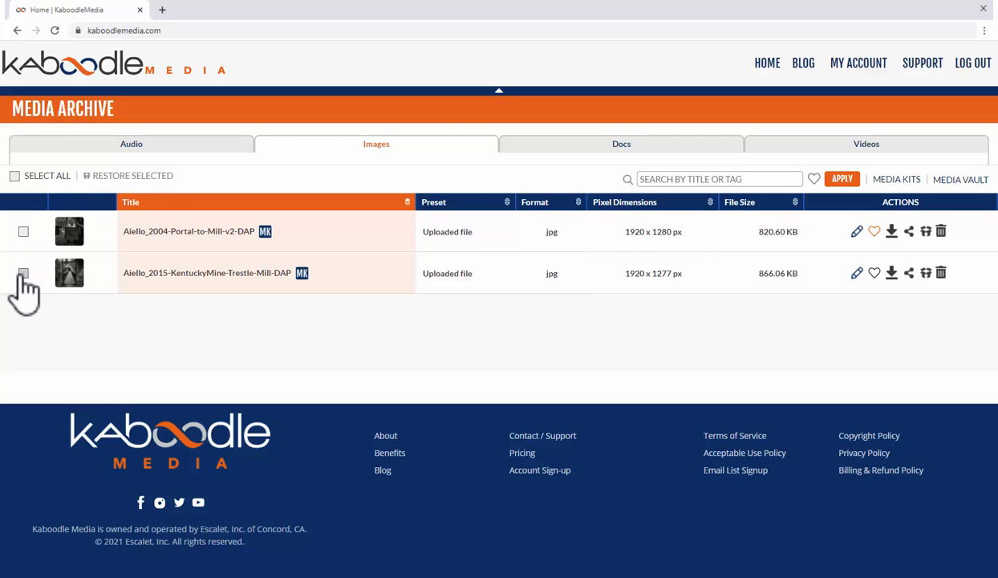
pyautogui.moveTo(939, 231)
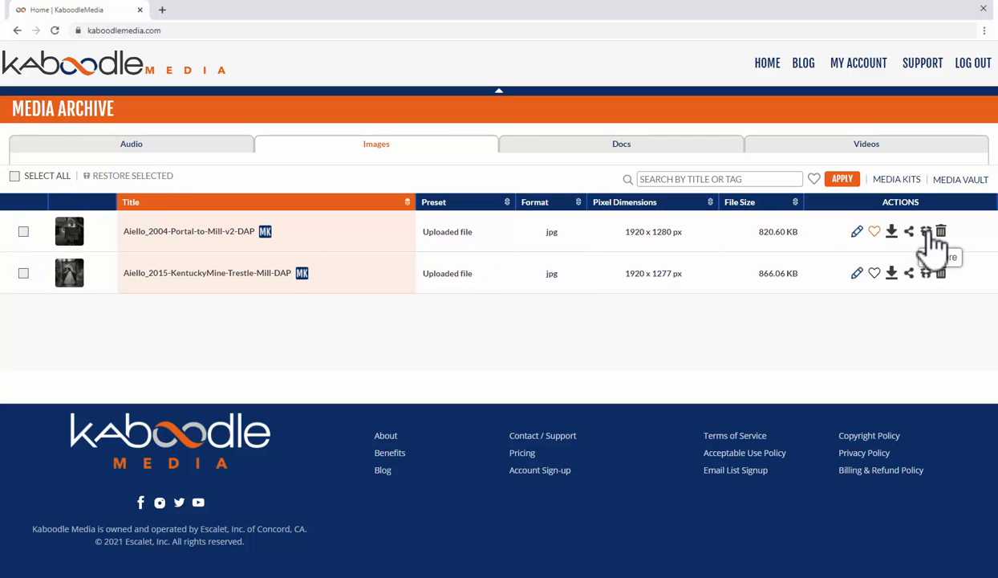
# Restore the Portal-to-Mill and Trestle-Mill images from the archive
pyautogui.click(926, 231)
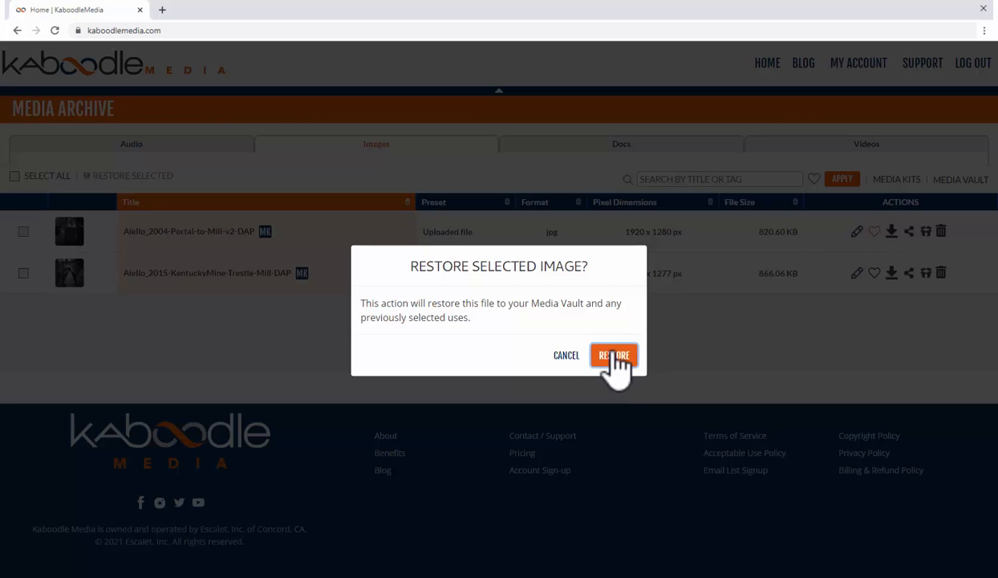
pyautogui.click(613, 354)
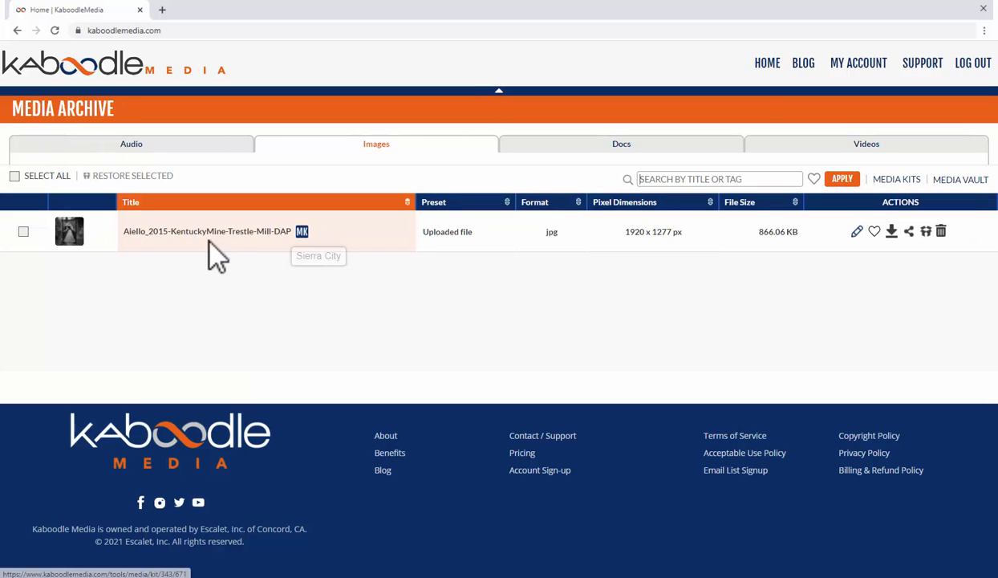
pyautogui.moveTo(926, 231)
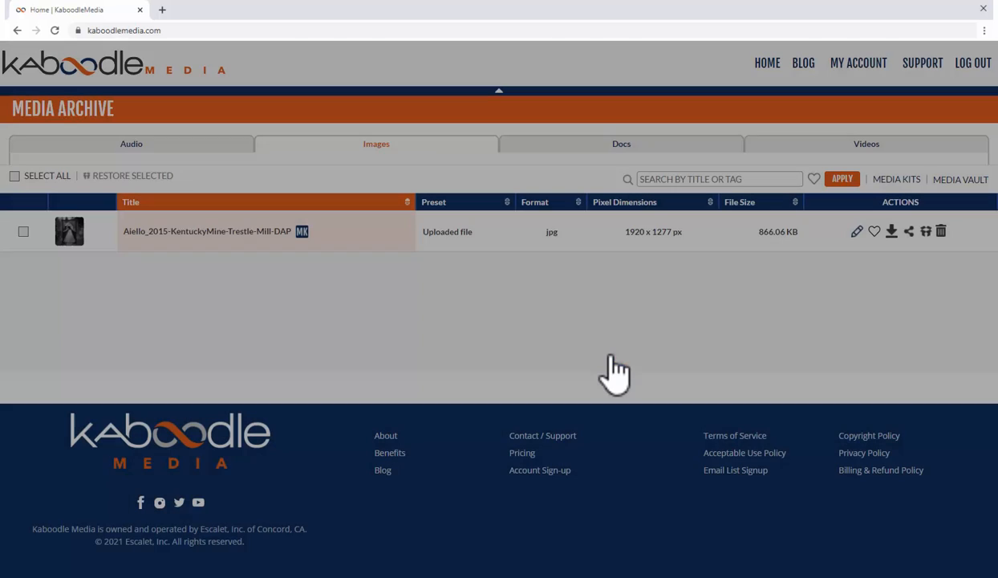
pyautogui.click(940, 231)
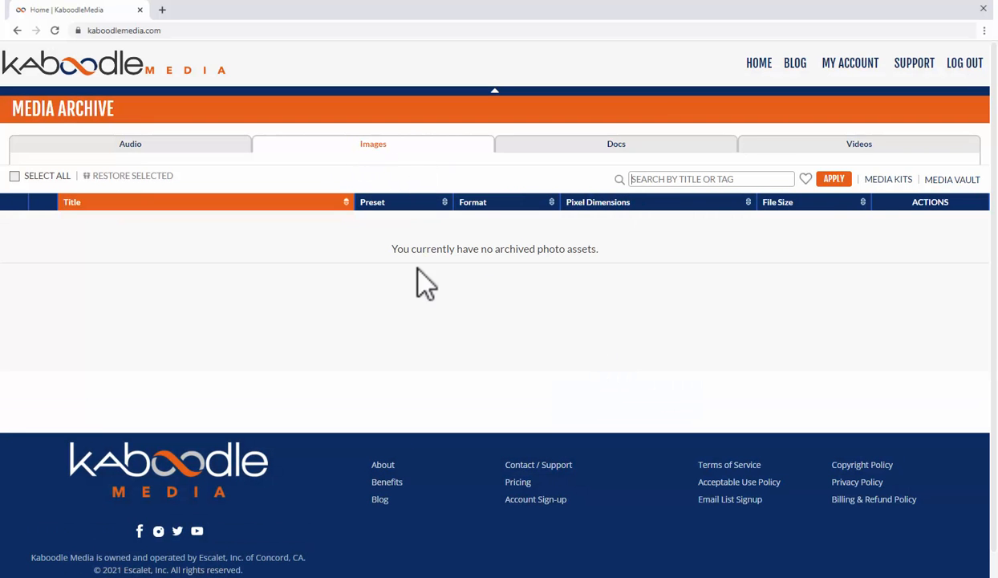
pyautogui.moveTo(597, 269)
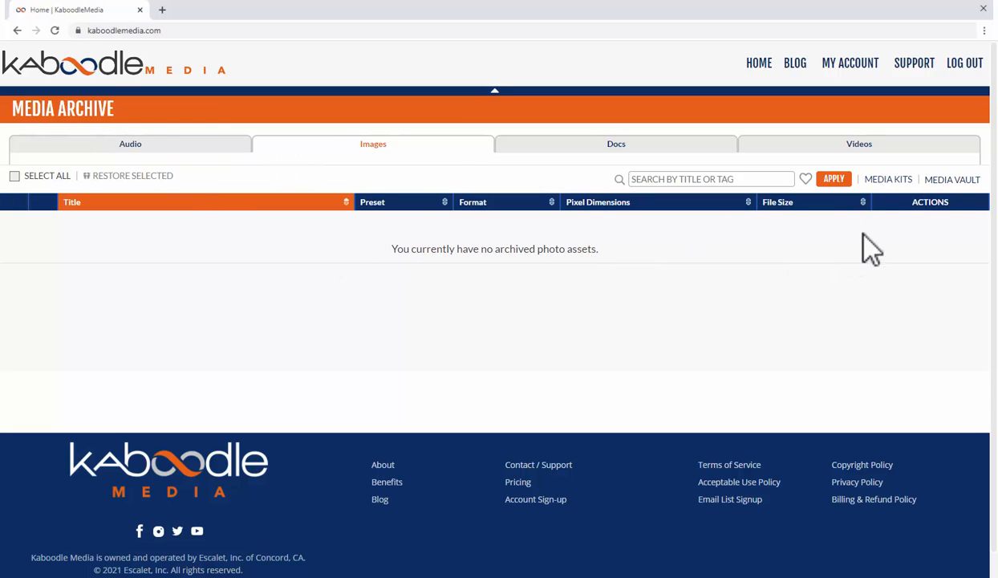
pyautogui.click(849, 63)
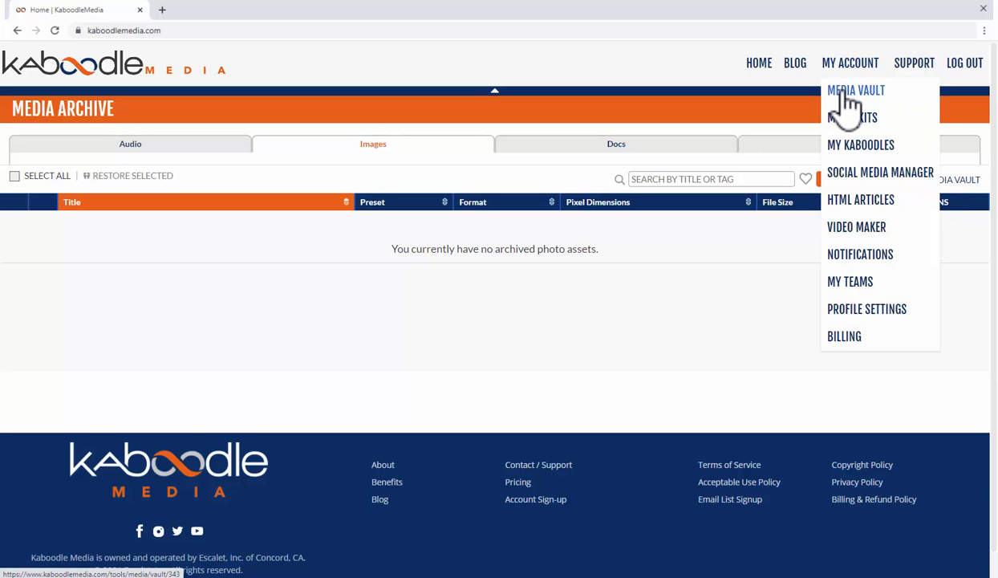
# Go to Media Vault from the My Account menu and show its Images tab
pyautogui.click(855, 90)
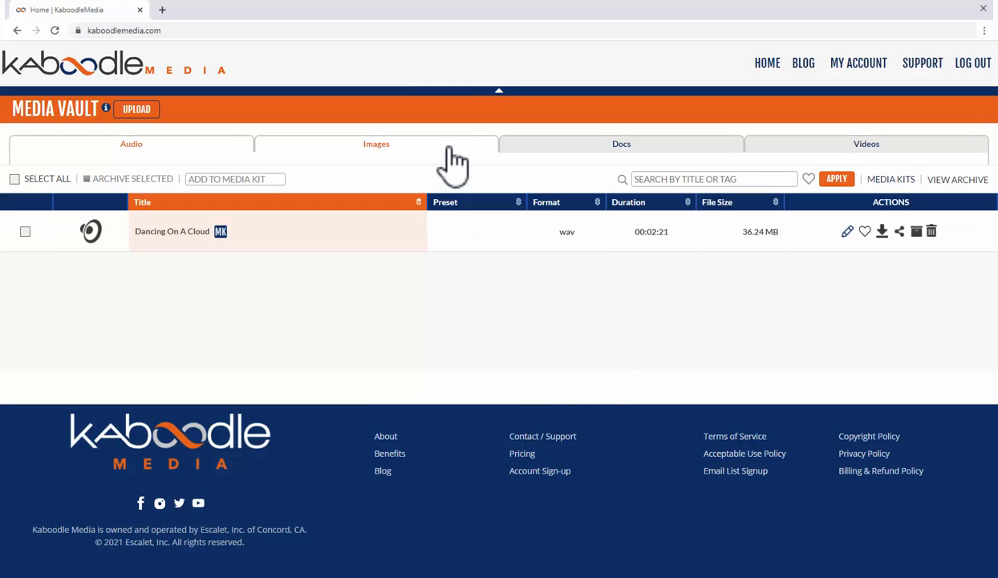
pyautogui.click(376, 143)
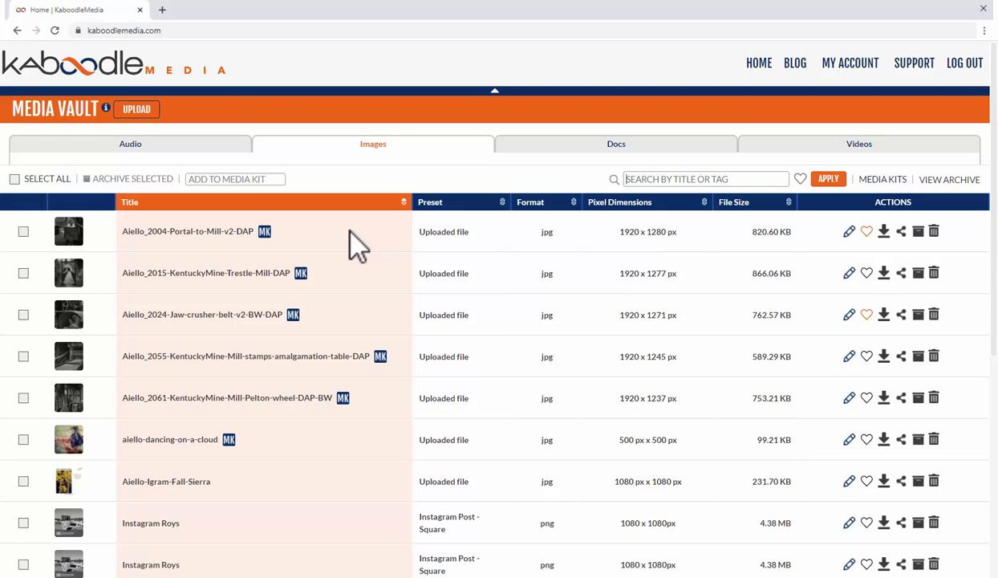
pyautogui.moveTo(272, 248)
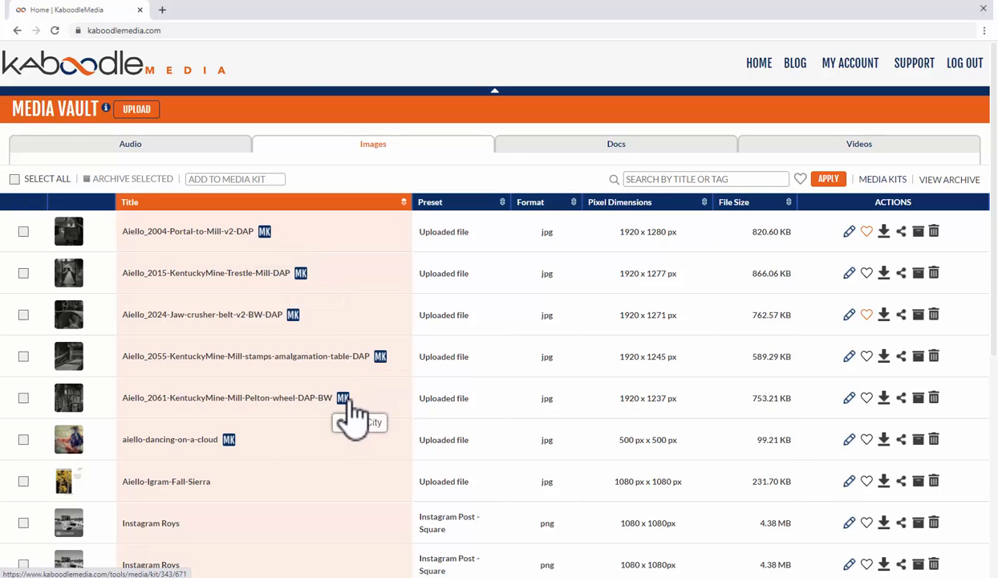
pyautogui.moveTo(292, 453)
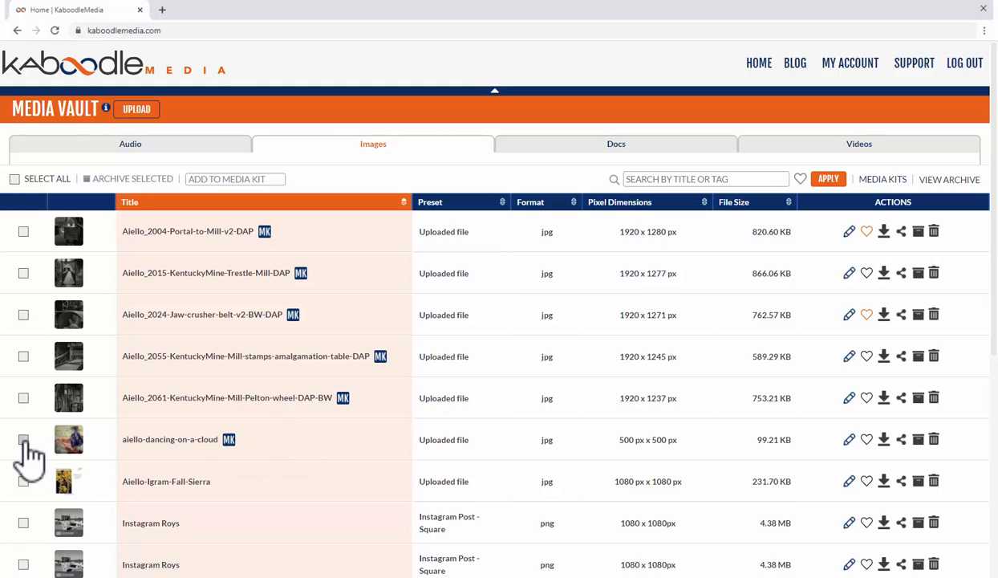
pyautogui.click(23, 439)
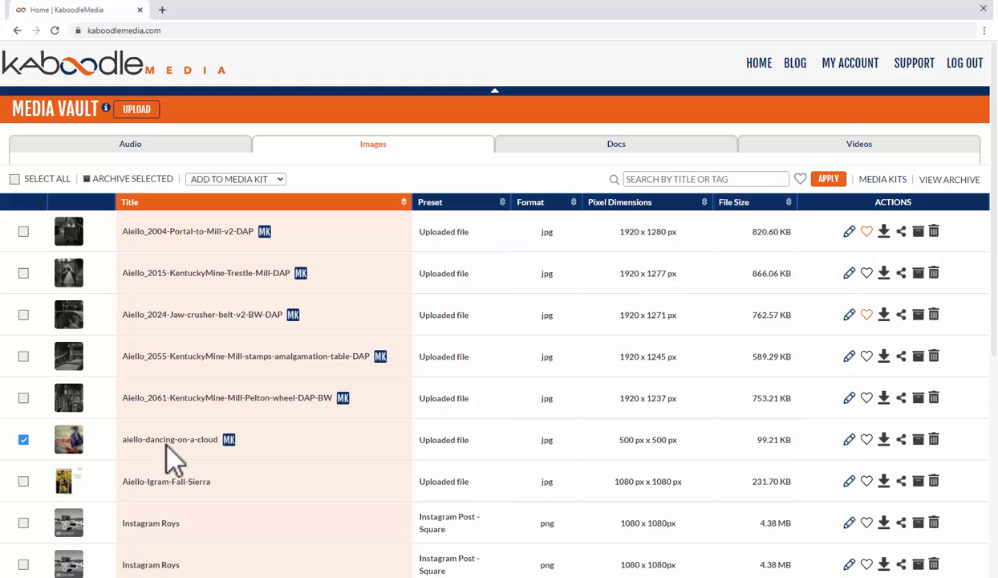
pyautogui.click(236, 179)
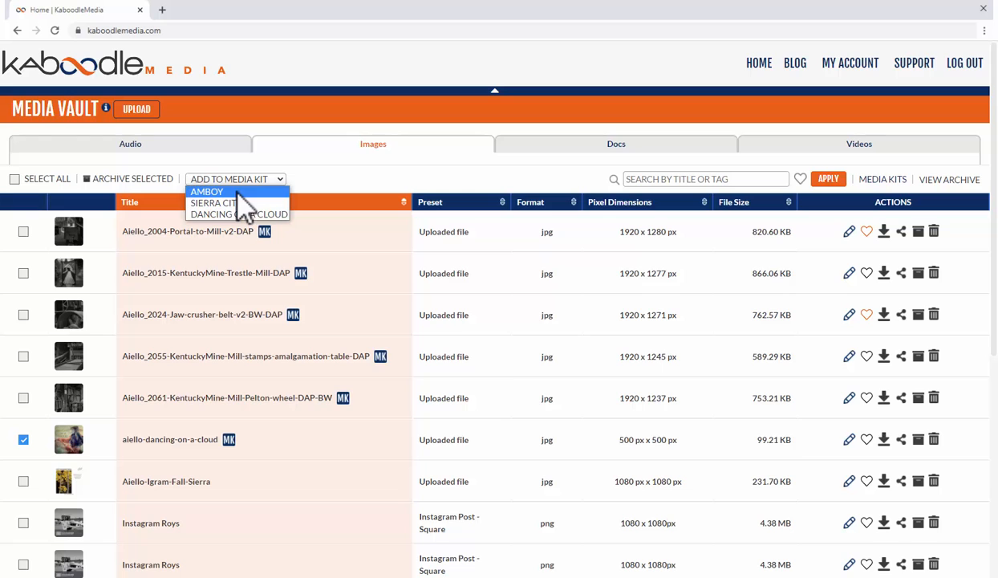
pyautogui.click(206, 192)
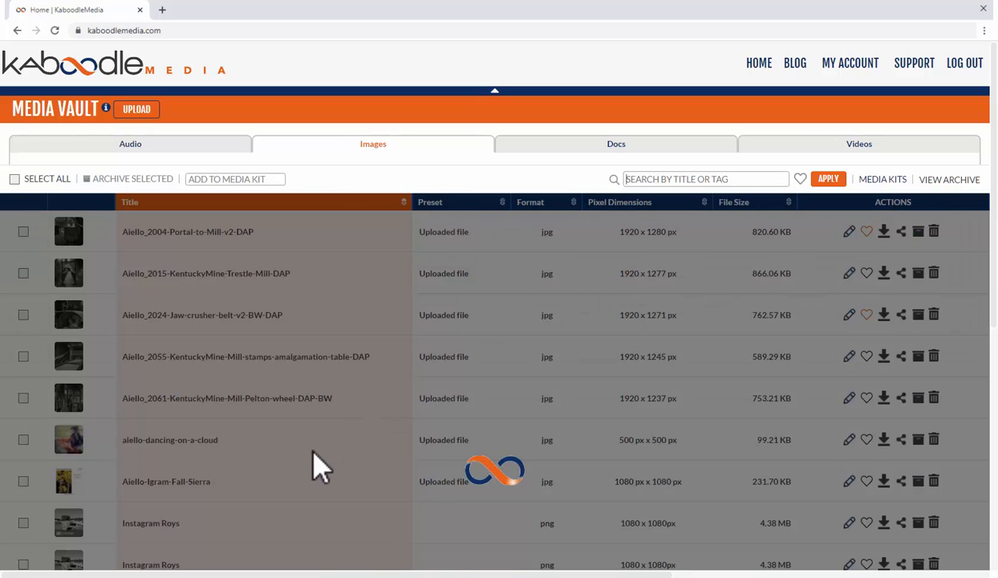
pyautogui.scroll(-3)
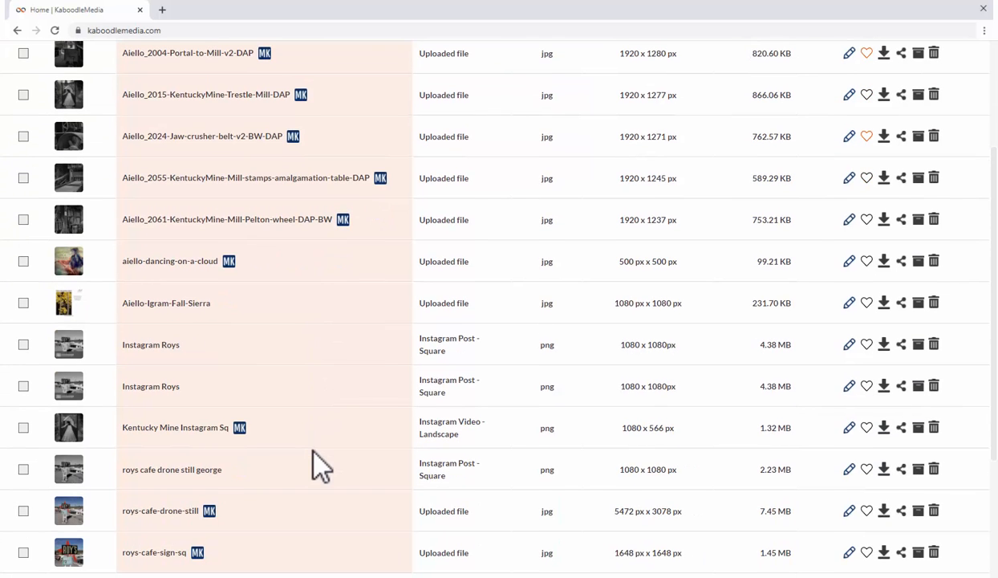
pyautogui.moveTo(231, 260)
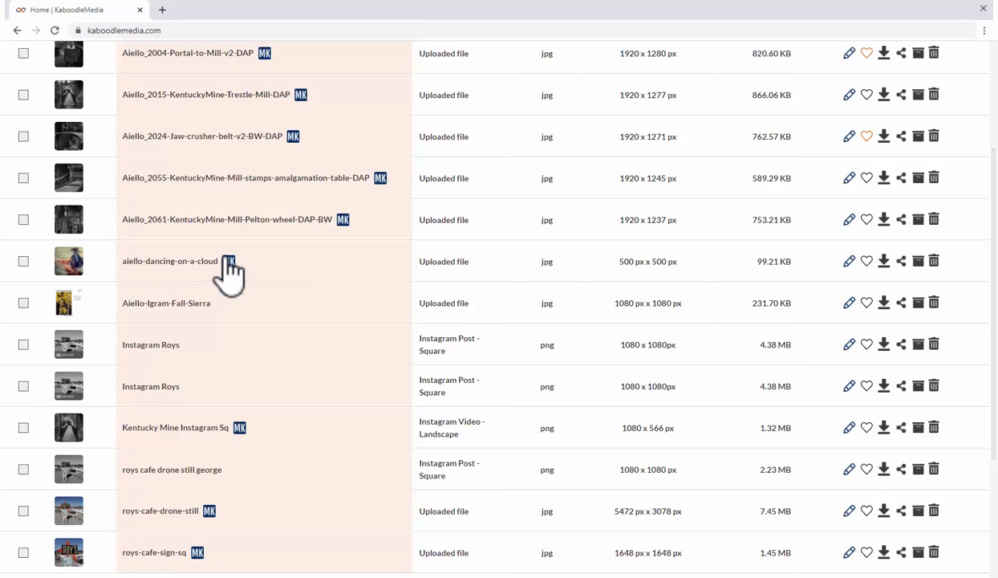
pyautogui.moveTo(230, 261)
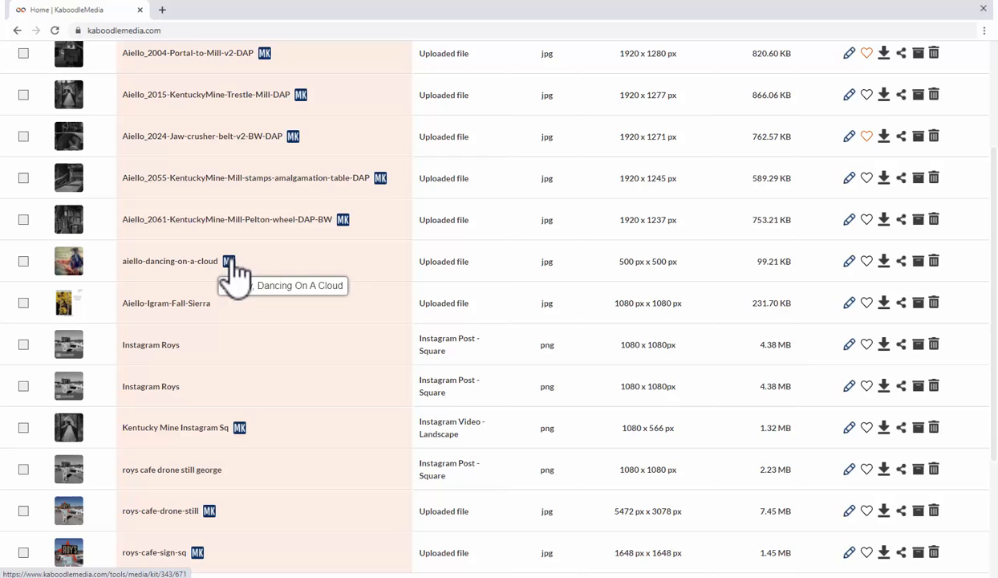
pyautogui.moveTo(233, 285)
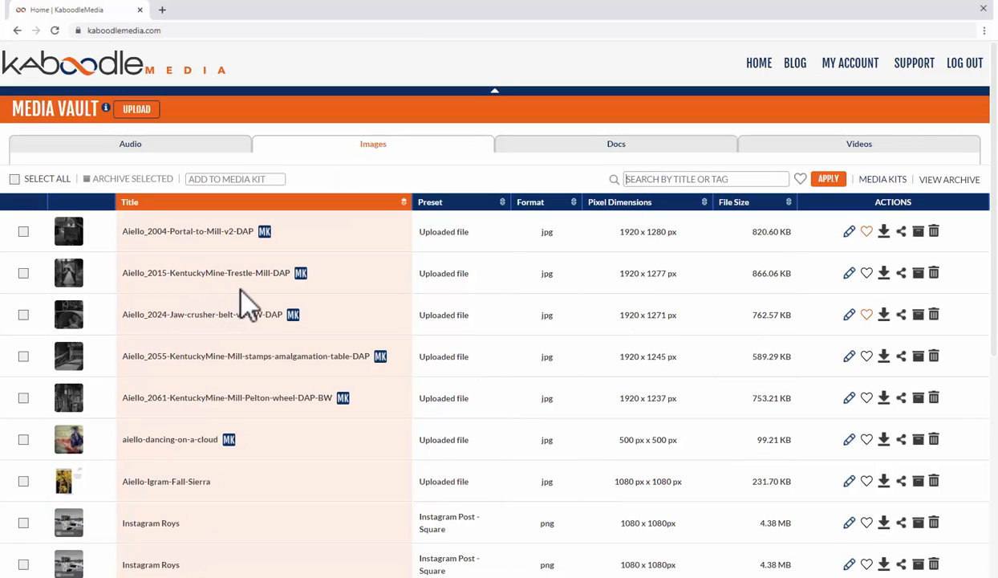
pyautogui.moveTo(457, 252)
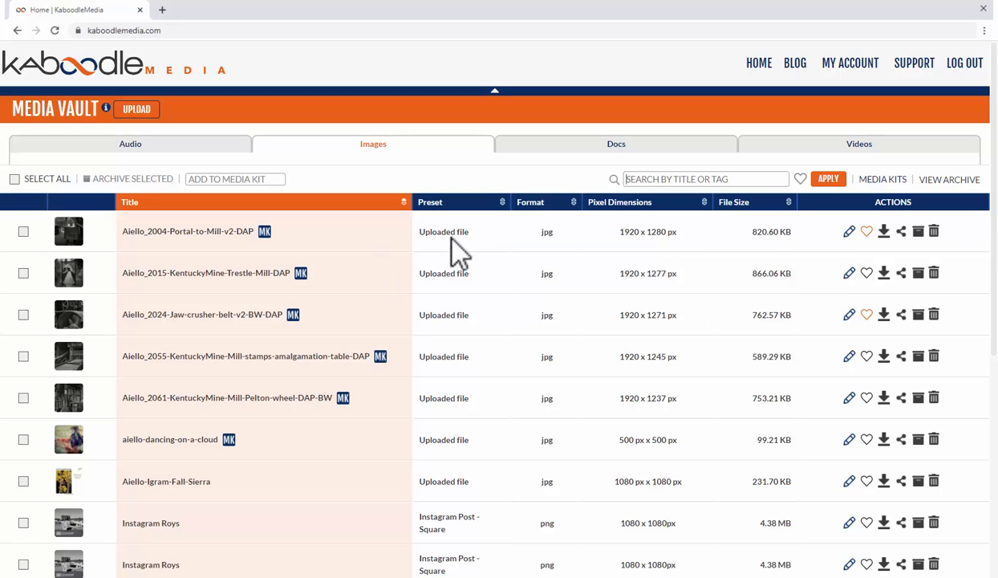
pyautogui.moveTo(496, 265)
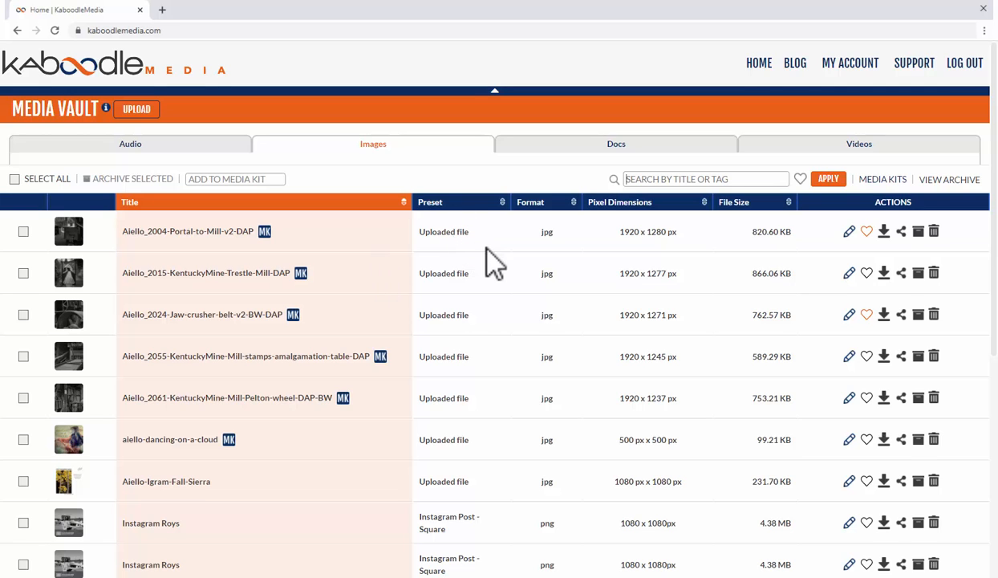
# Scroll down through the vault's image list
pyautogui.scroll(-3)
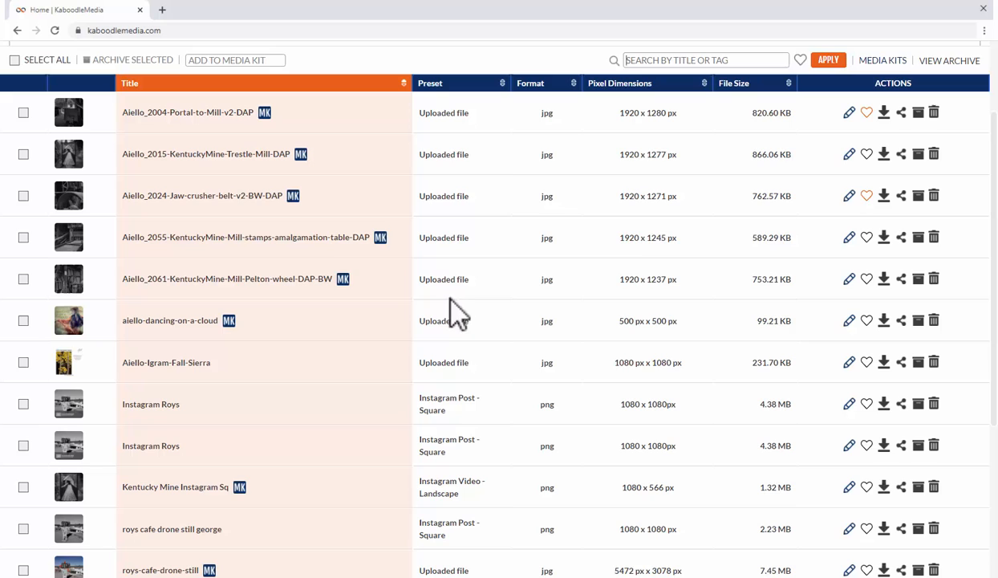
pyautogui.scroll(-3)
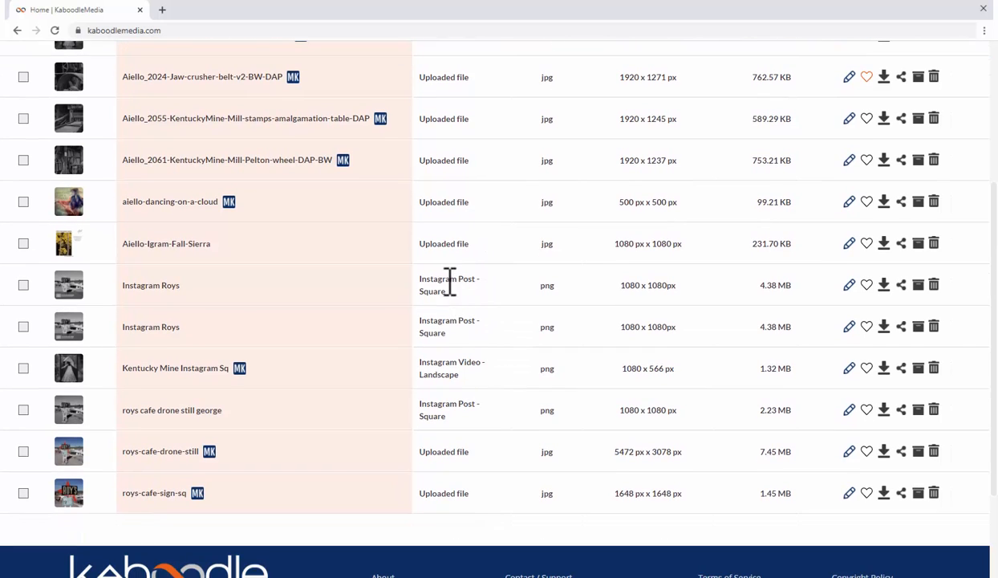
pyautogui.moveTo(447, 296)
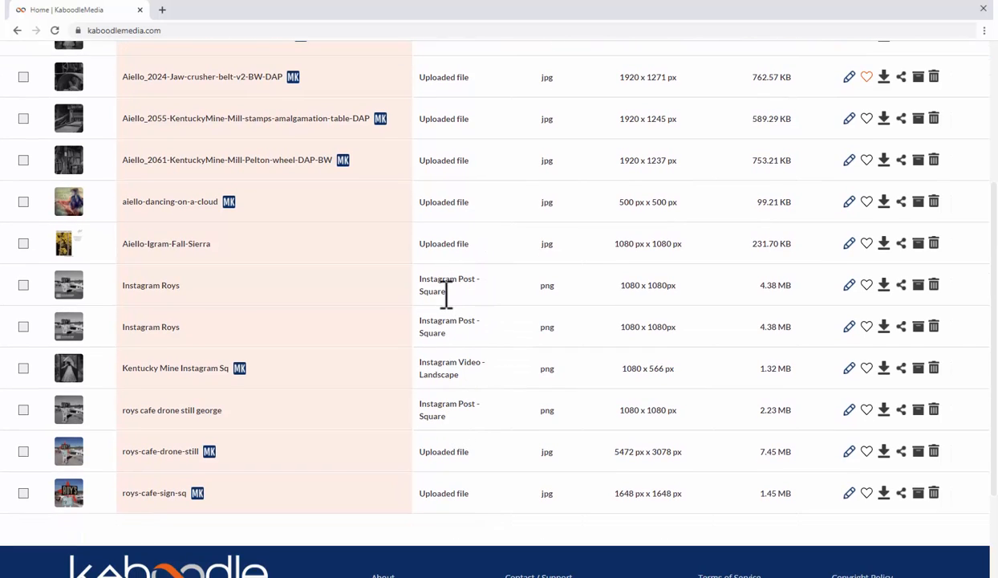
pyautogui.moveTo(449, 329)
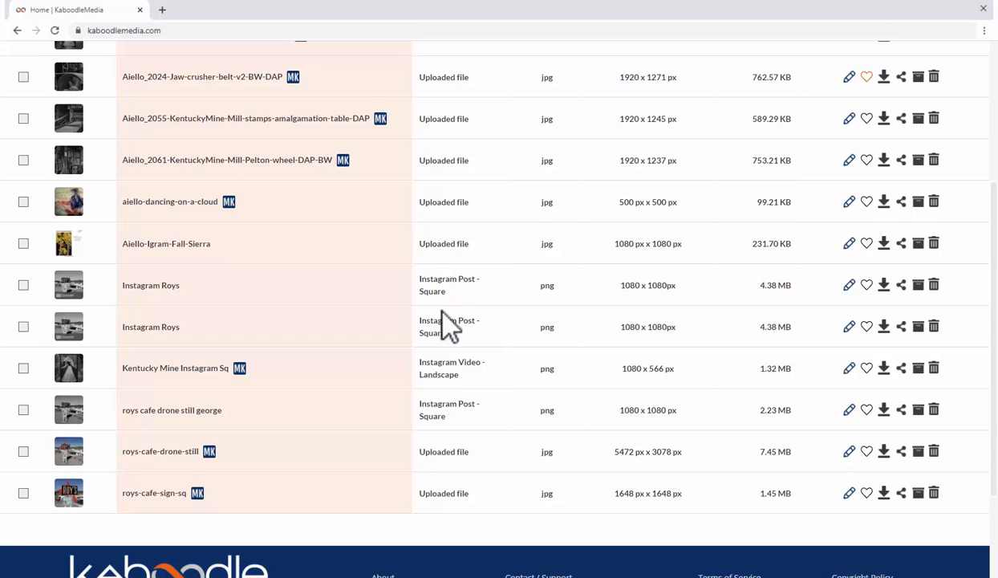
pyautogui.moveTo(457, 309)
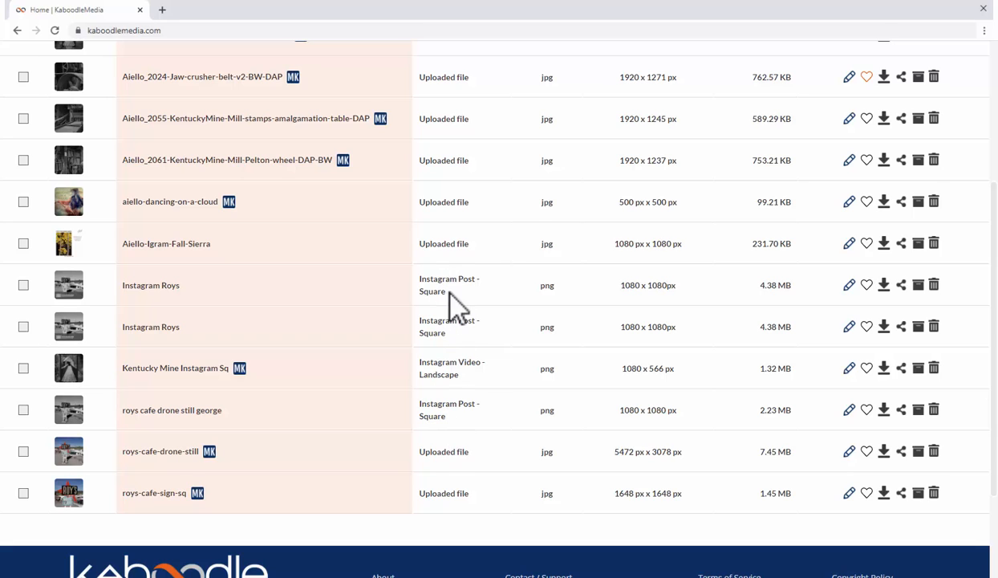
pyautogui.moveTo(554, 116)
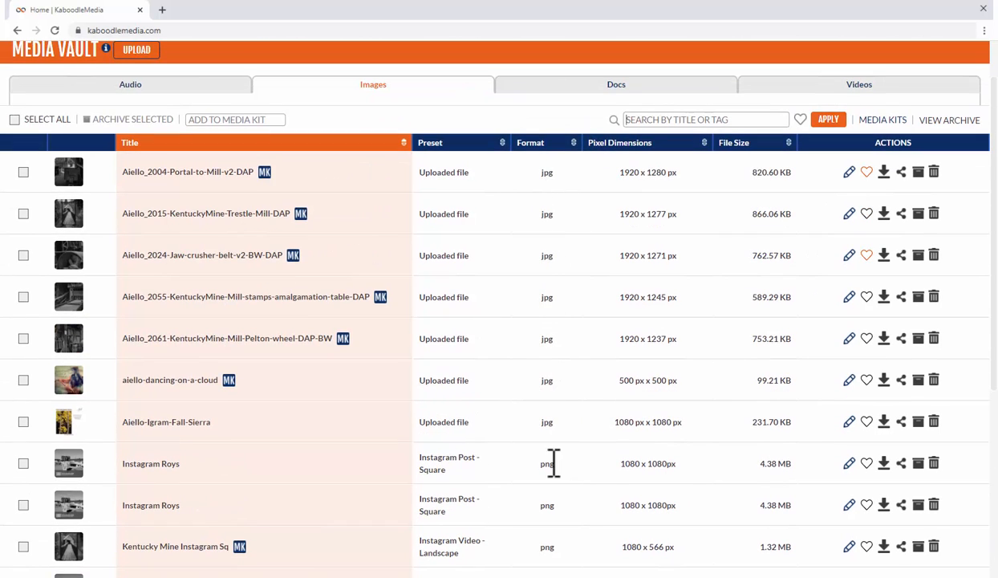
pyautogui.moveTo(223, 205)
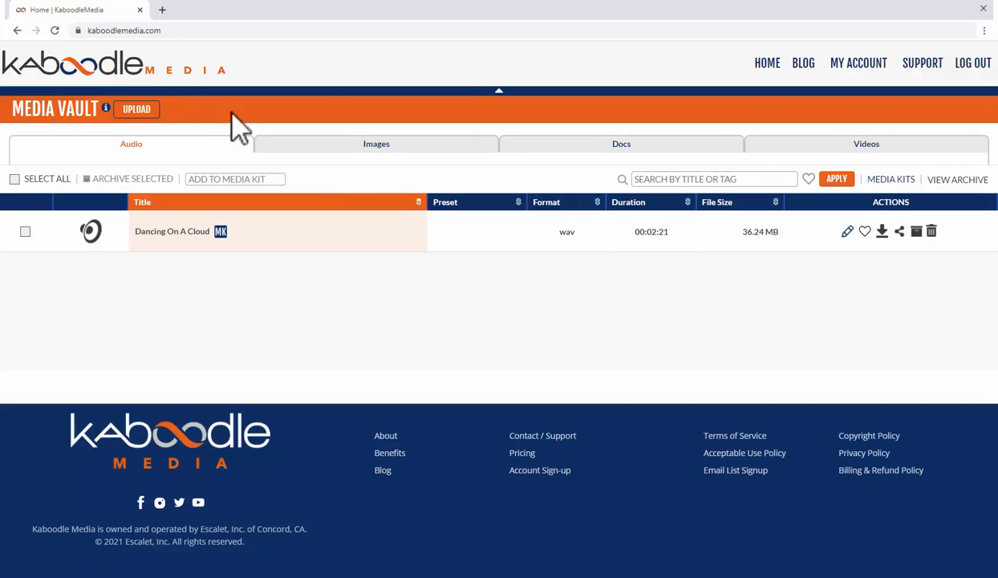
pyautogui.moveTo(574, 252)
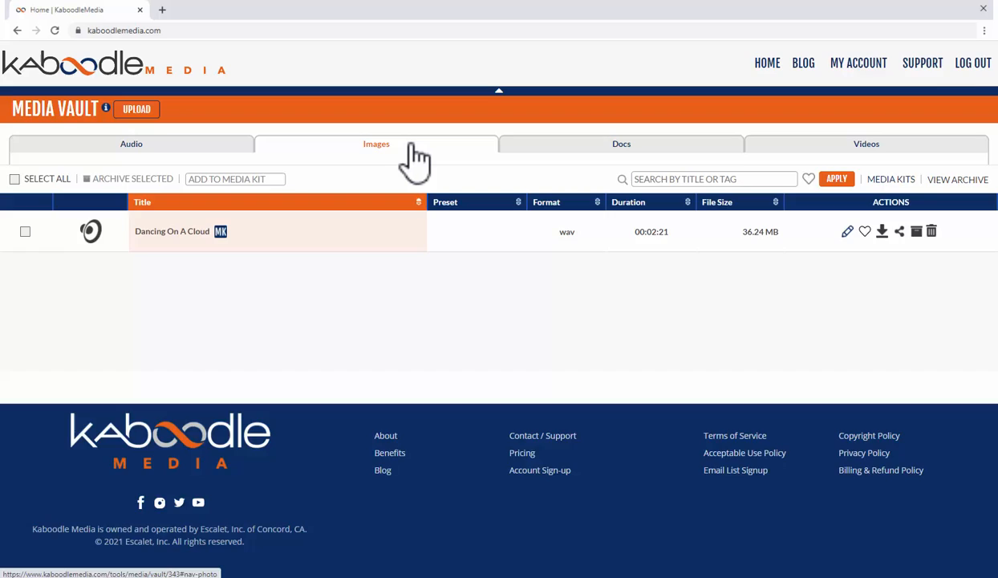
# Switch the vault from Images to Audio and back to the Images list
pyautogui.click(373, 143)
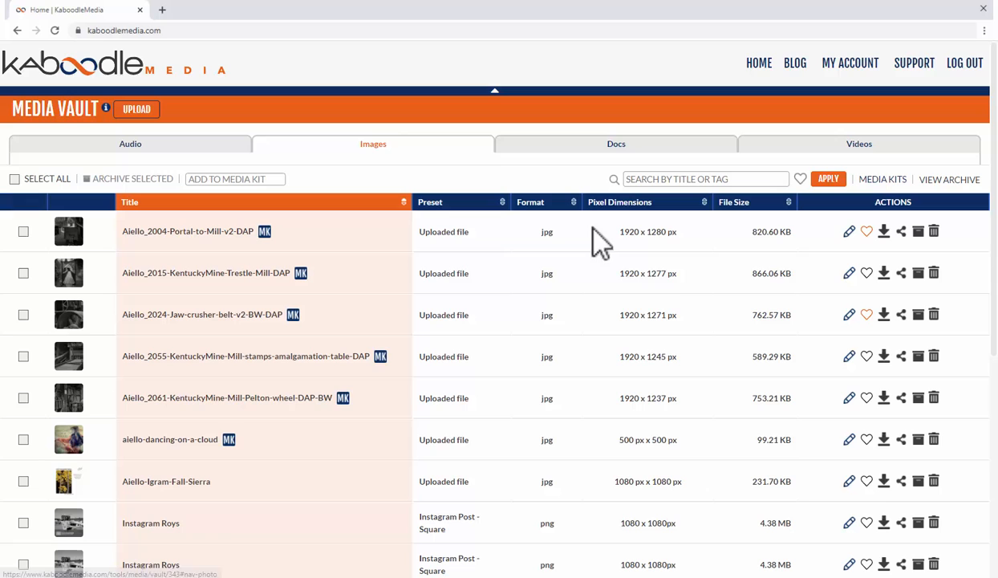
pyautogui.moveTo(670, 253)
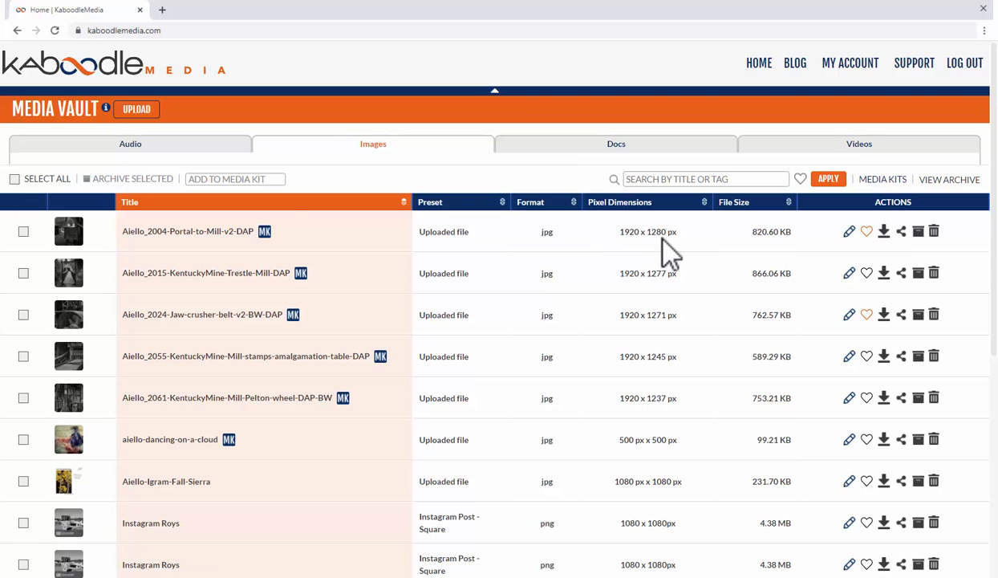
pyautogui.click(130, 144)
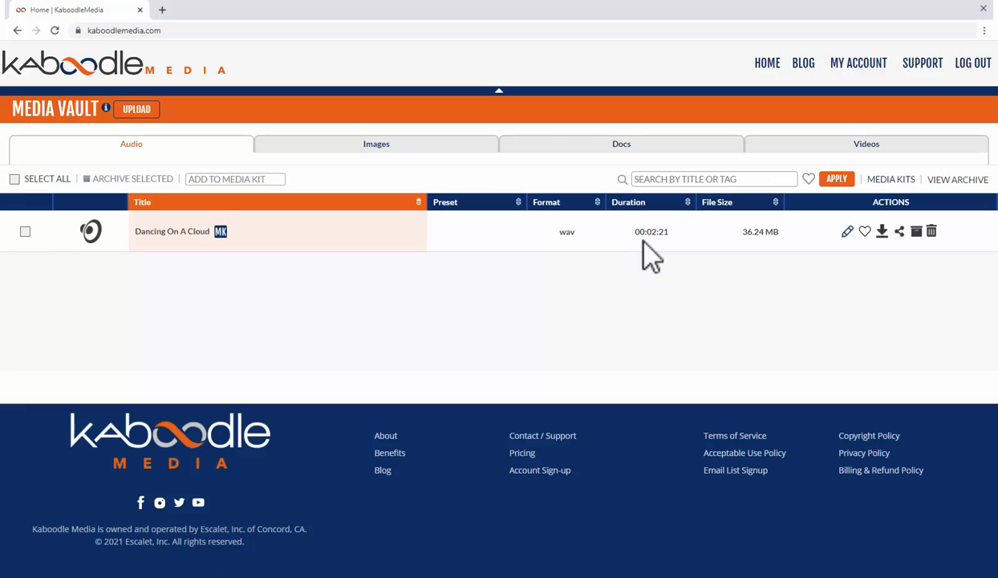
pyautogui.moveTo(654, 240)
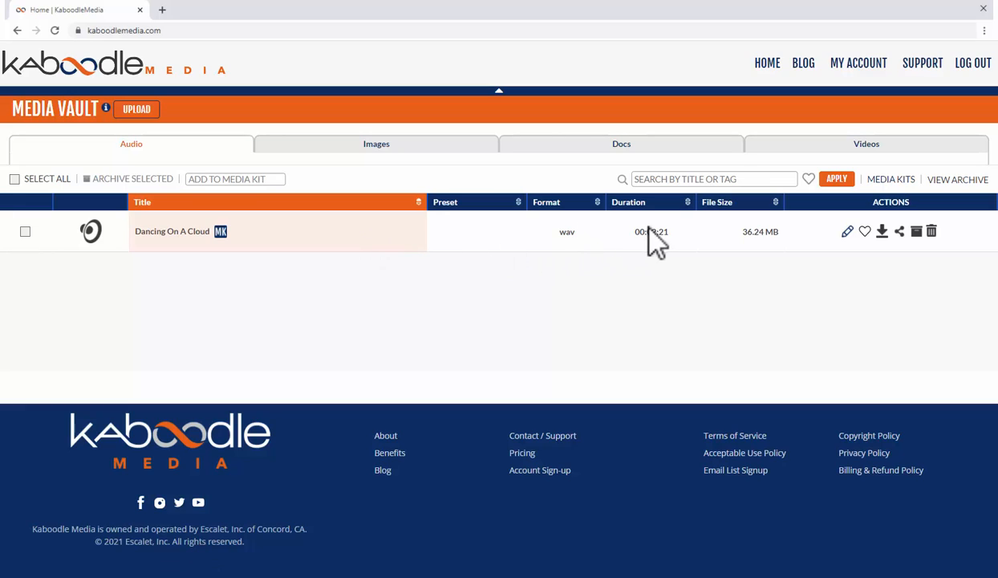
pyautogui.moveTo(698, 245)
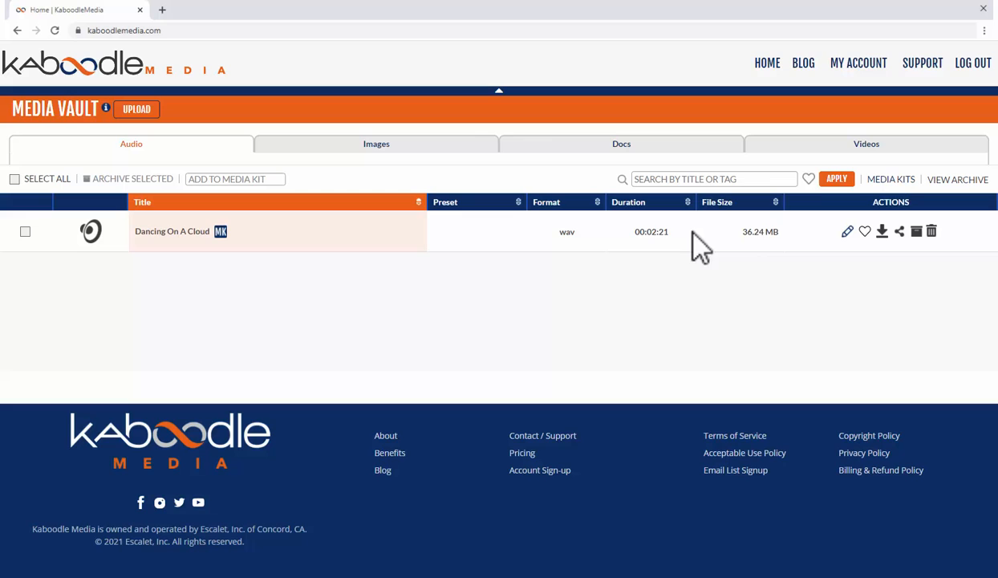
pyautogui.moveTo(456, 186)
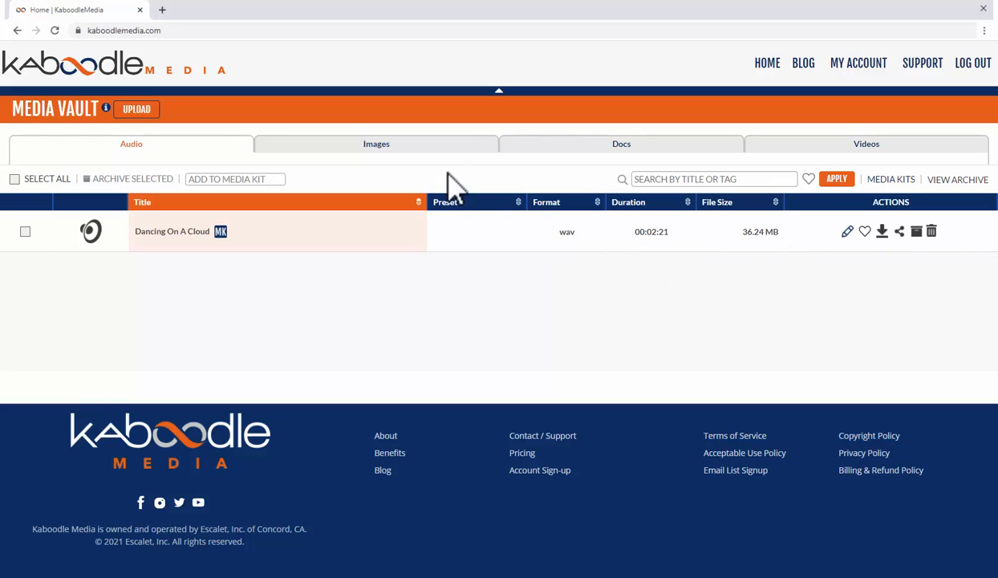
pyautogui.click(373, 143)
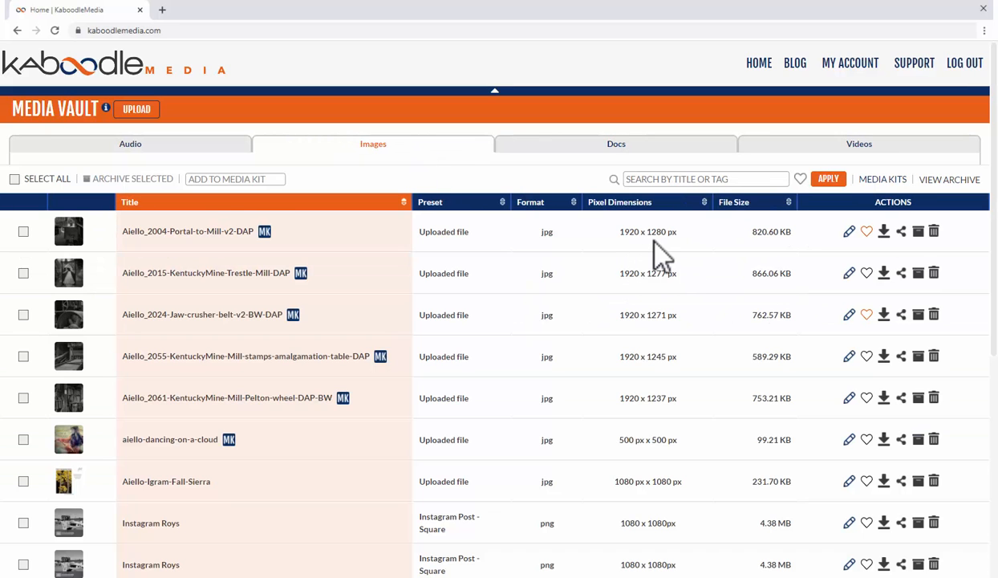
pyautogui.moveTo(670, 389)
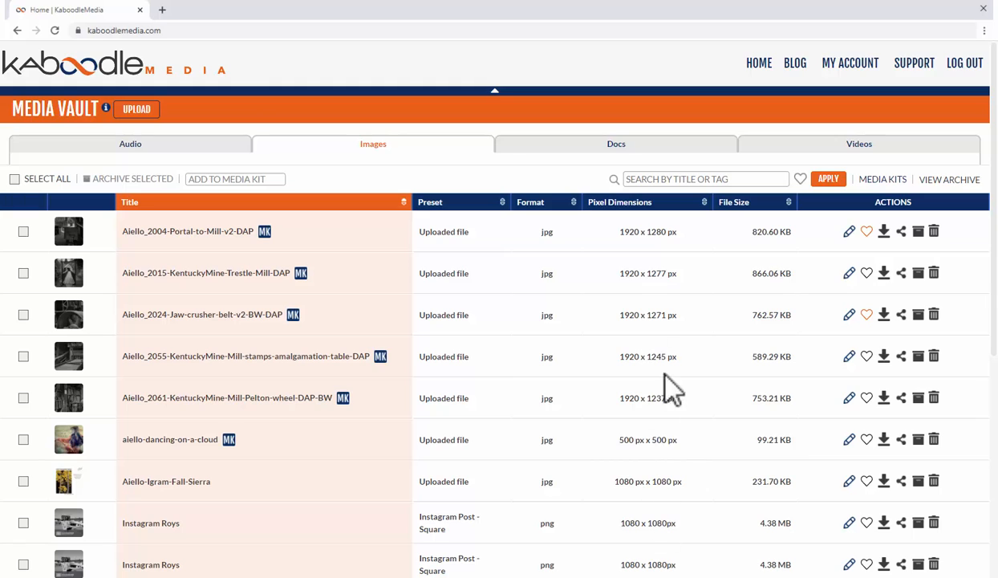
pyautogui.moveTo(783, 233)
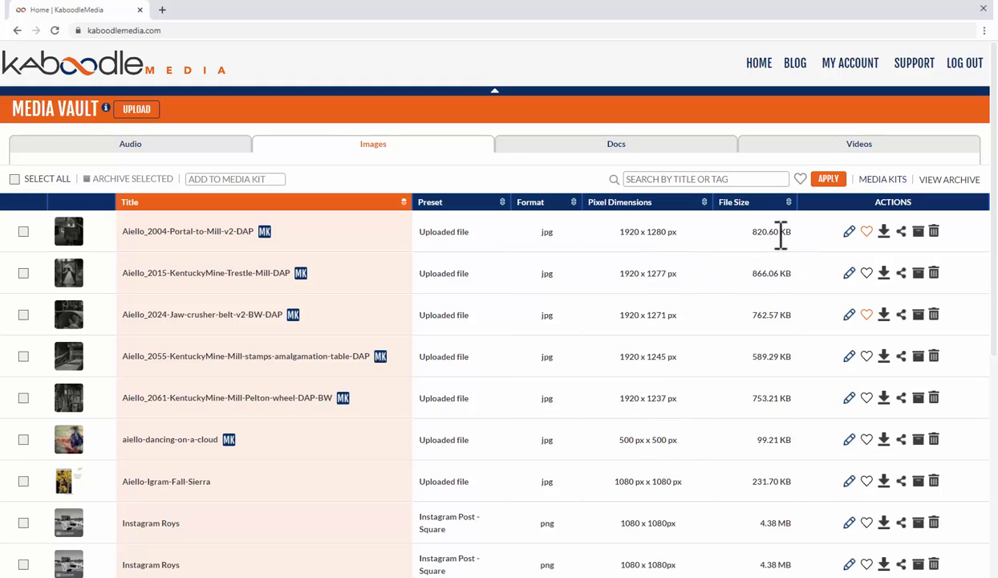
pyautogui.moveTo(870, 233)
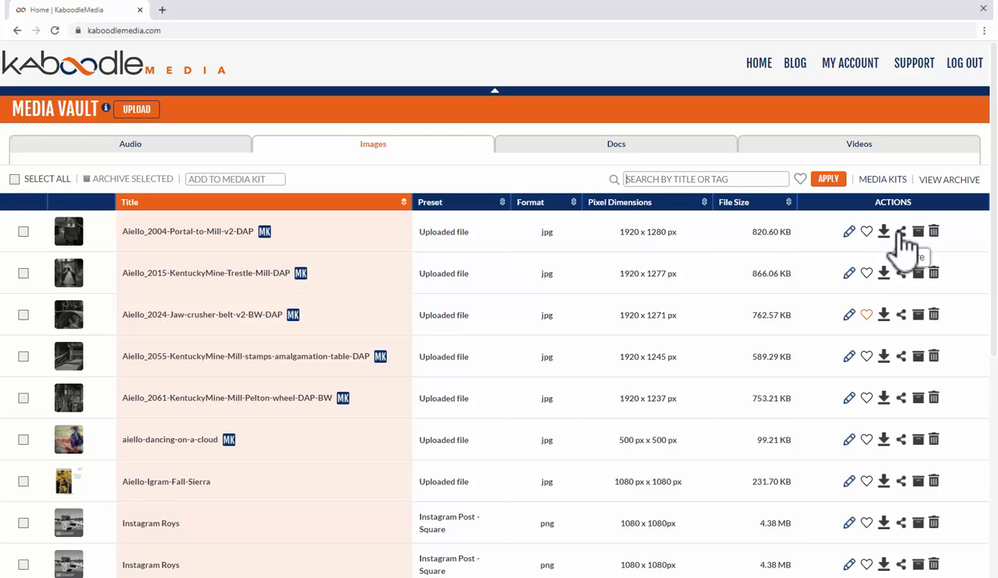
pyautogui.click(900, 231)
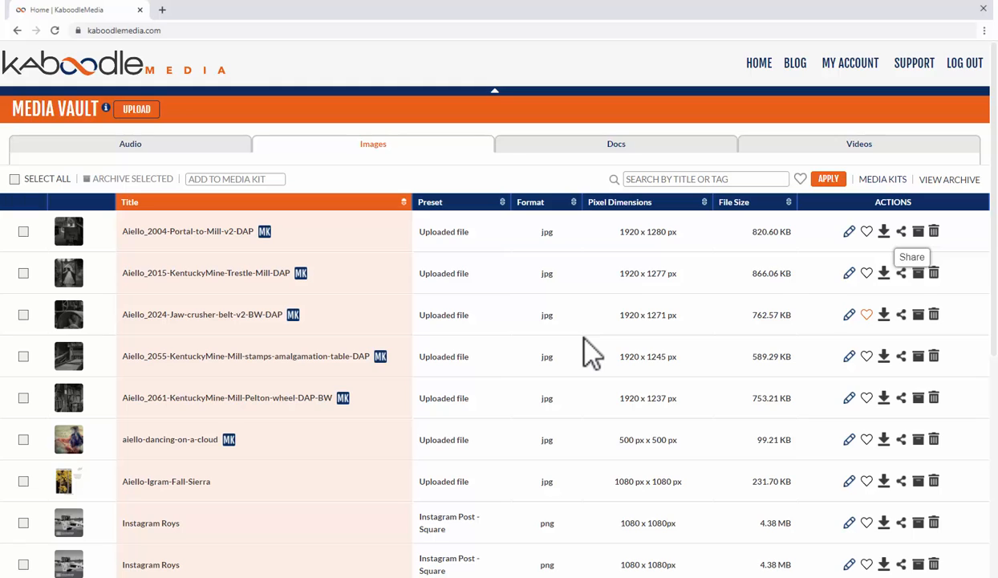
pyautogui.moveTo(539, 512)
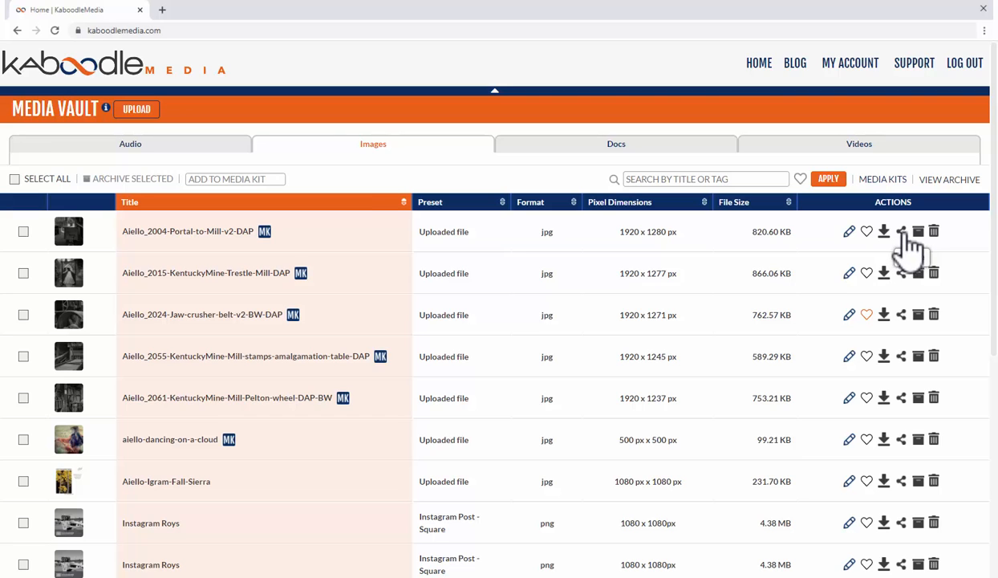
pyautogui.click(900, 231)
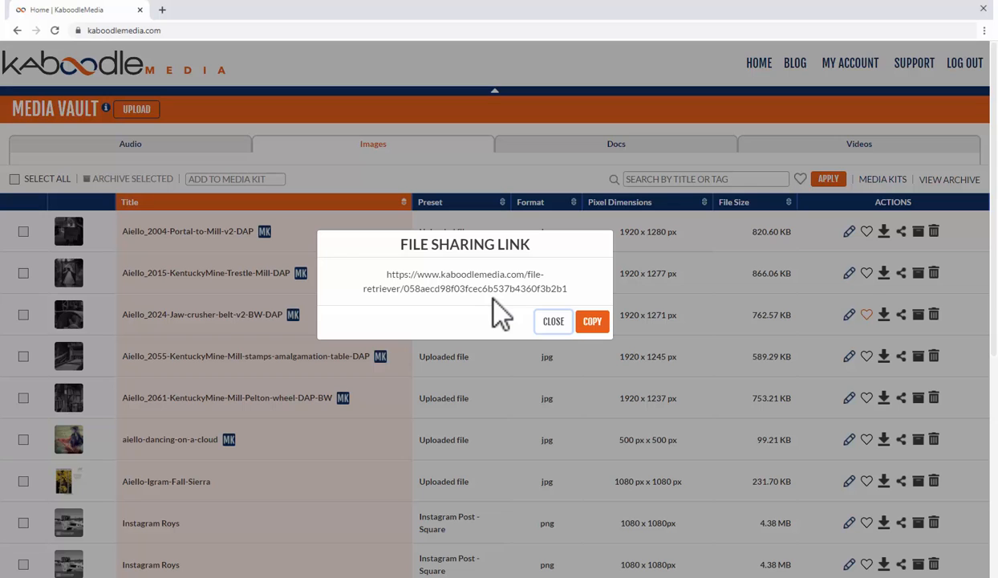
pyautogui.click(552, 321)
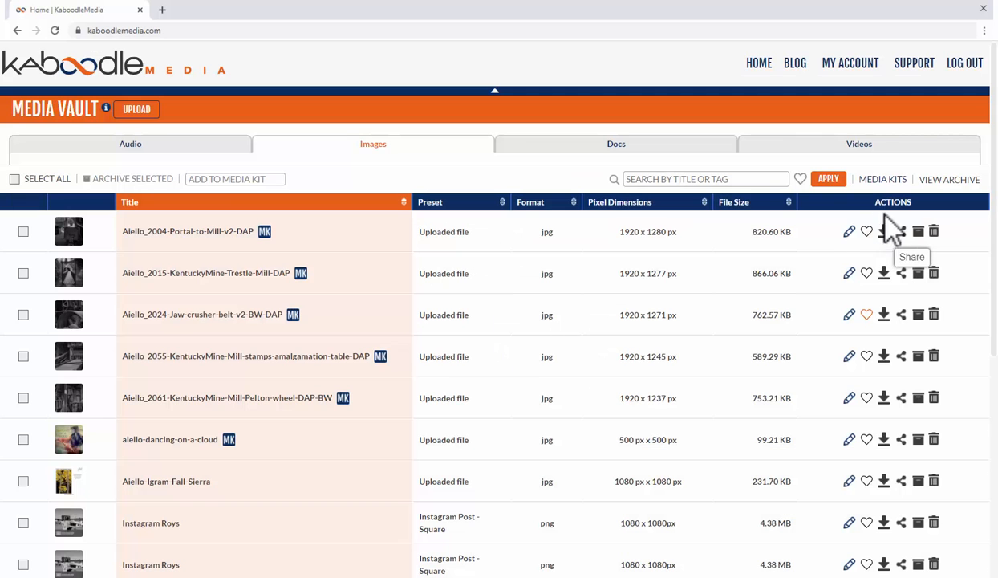